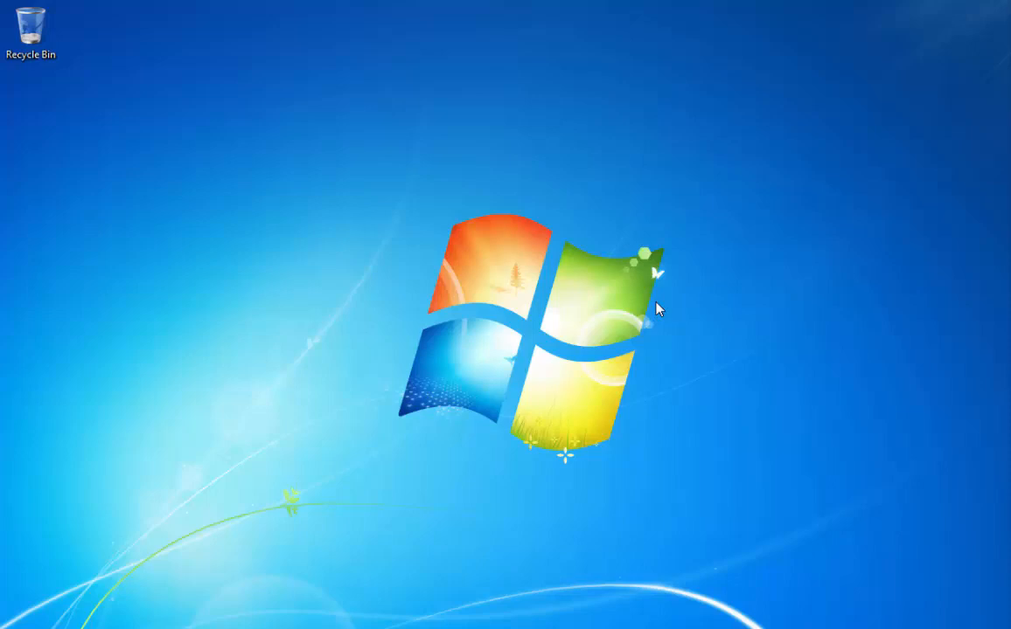
mouse_move(517, 356)
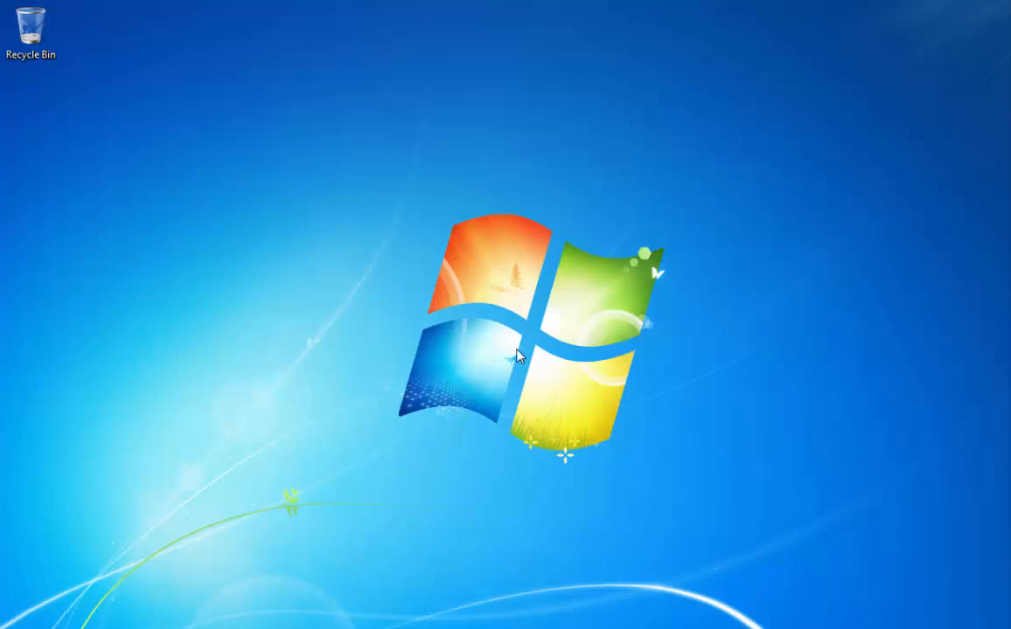
mouse_move(50, 614)
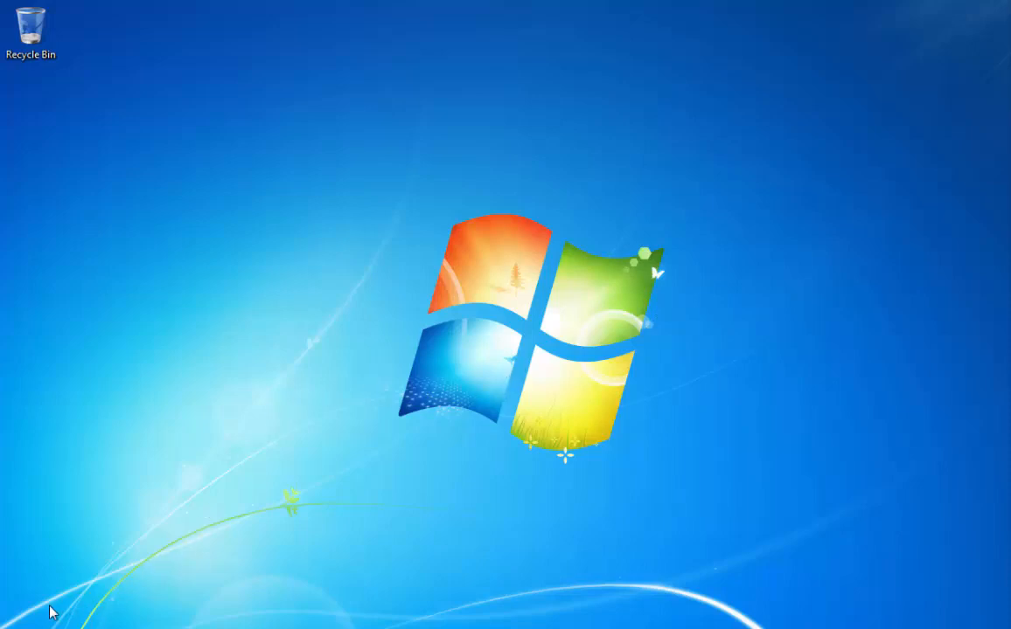
Launch Visual Studio 2012 from Start > All Programs > Microsoft Visual Studio 2012
click(9, 622)
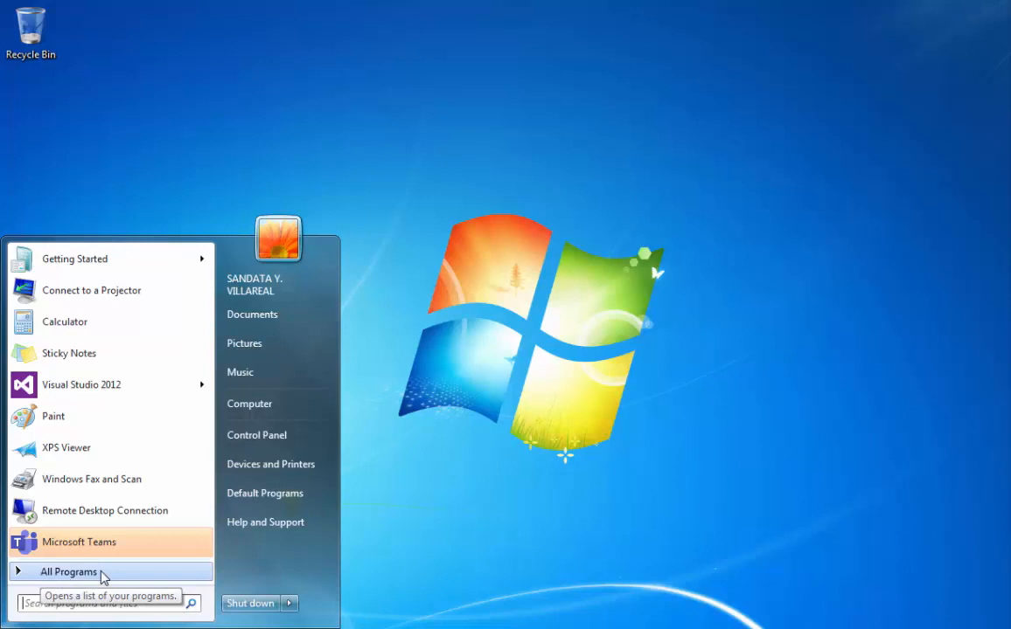
mouse_move(126, 577)
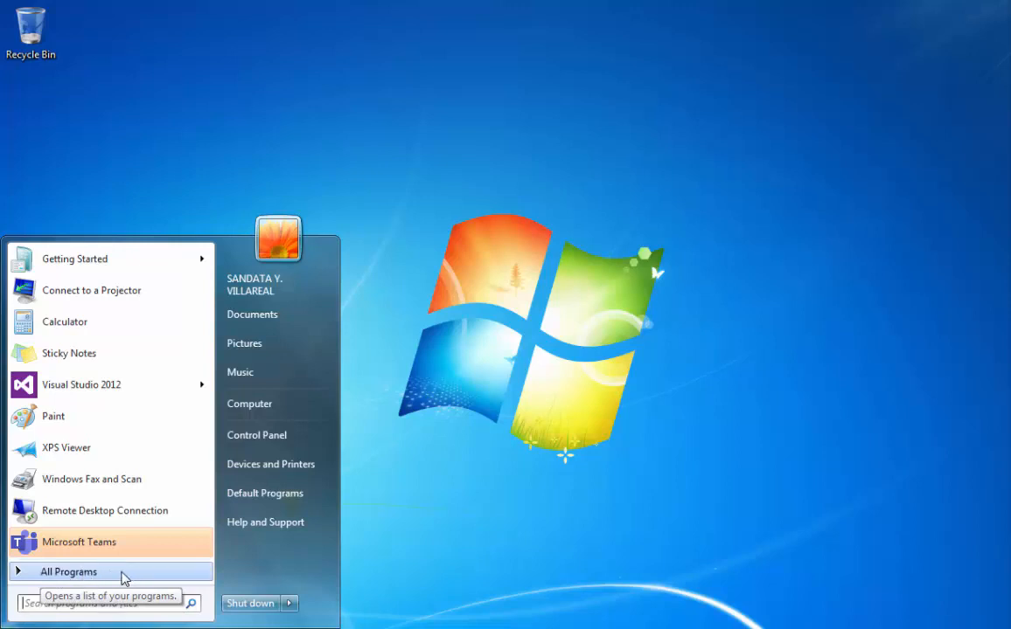
click(69, 570)
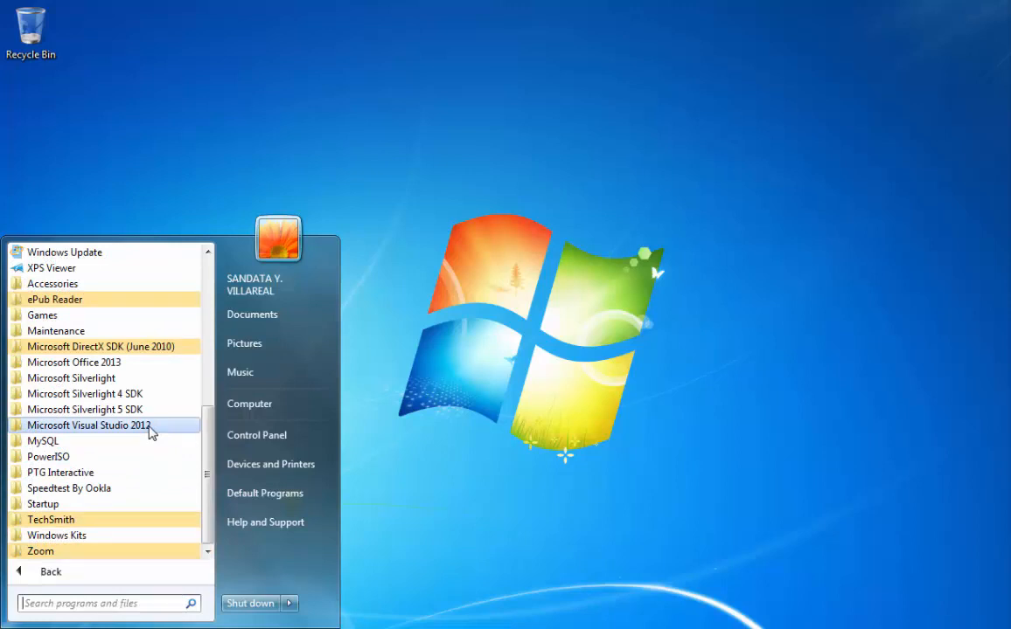
mouse_move(161, 430)
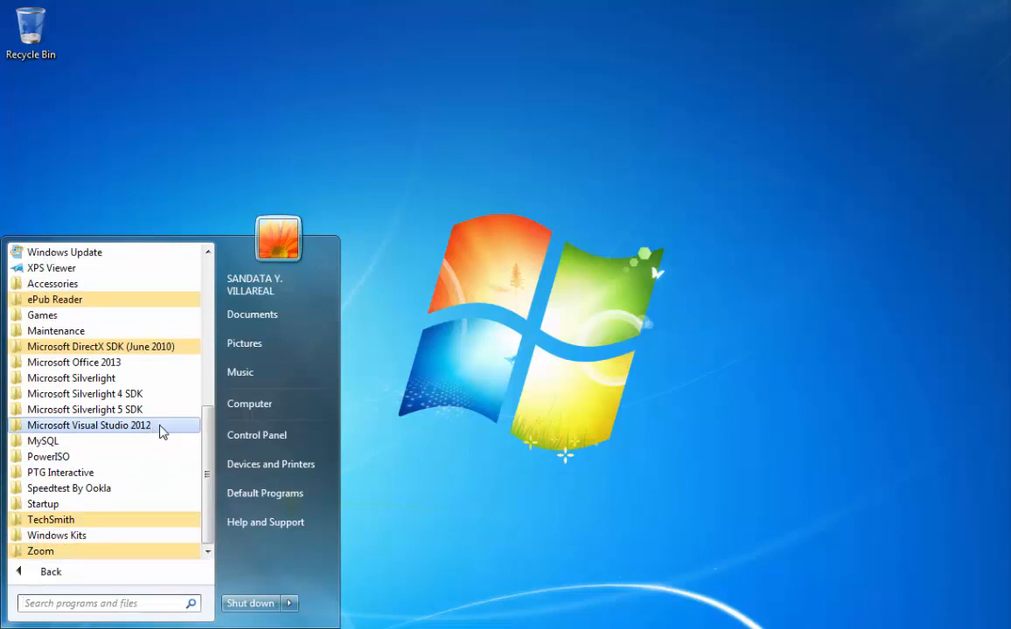
click(89, 425)
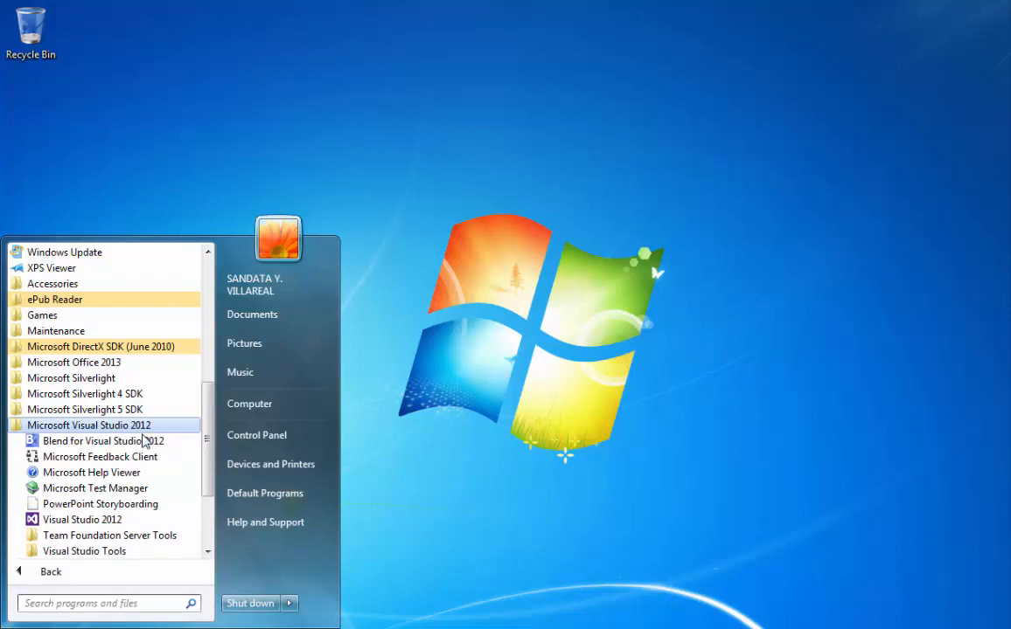
mouse_move(81, 519)
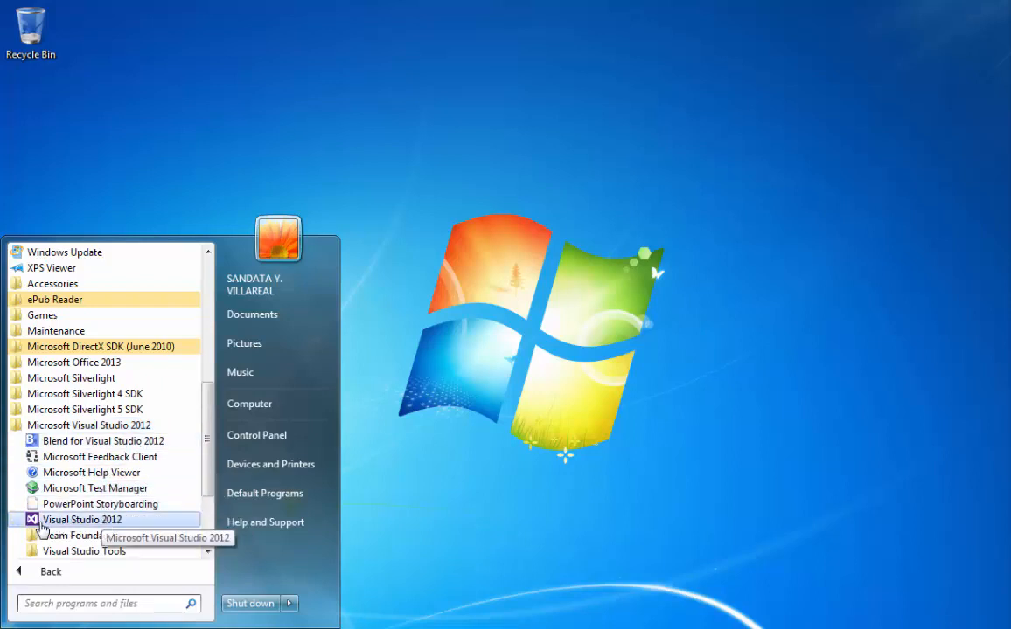
mouse_move(130, 525)
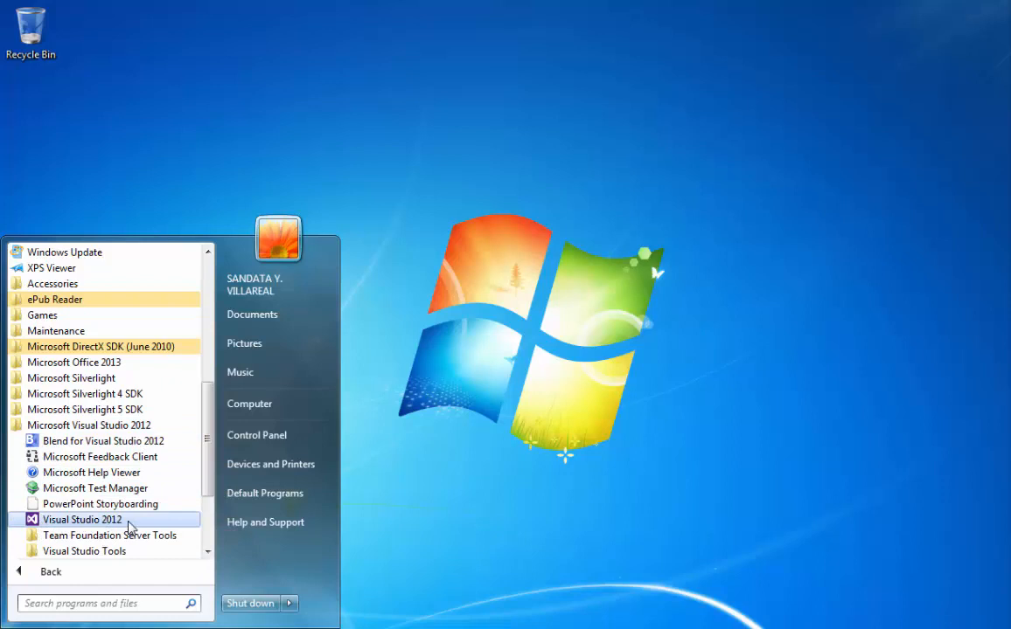
click(80, 519)
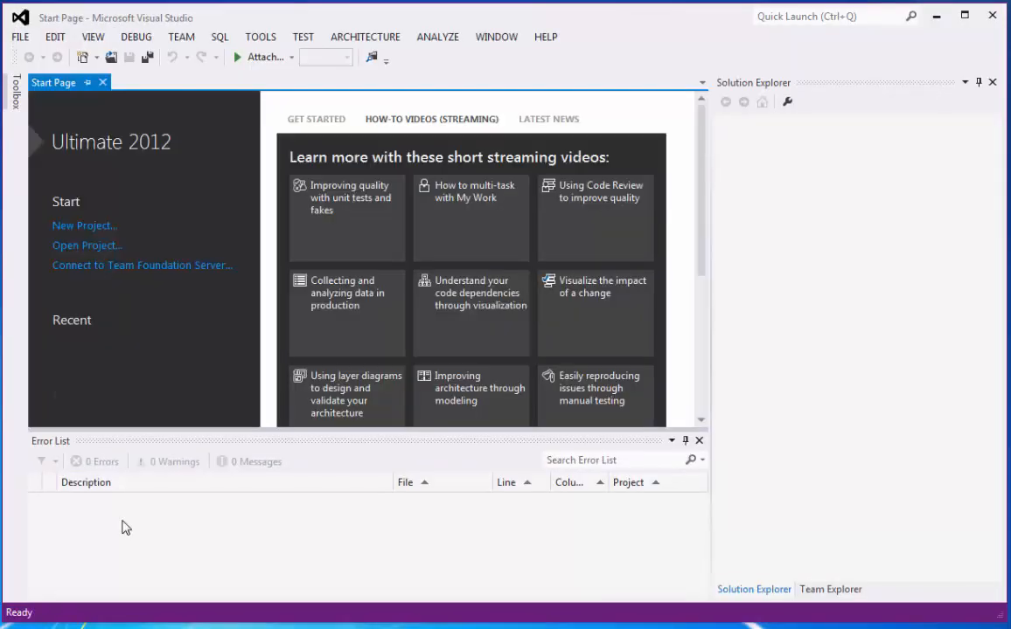
mouse_move(243, 619)
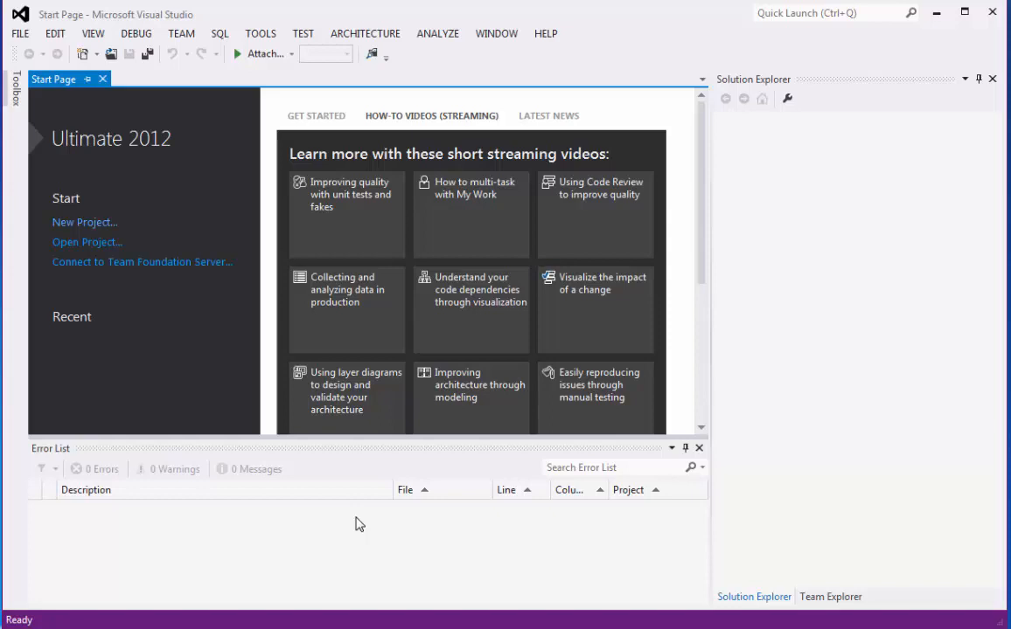
mouse_move(84, 222)
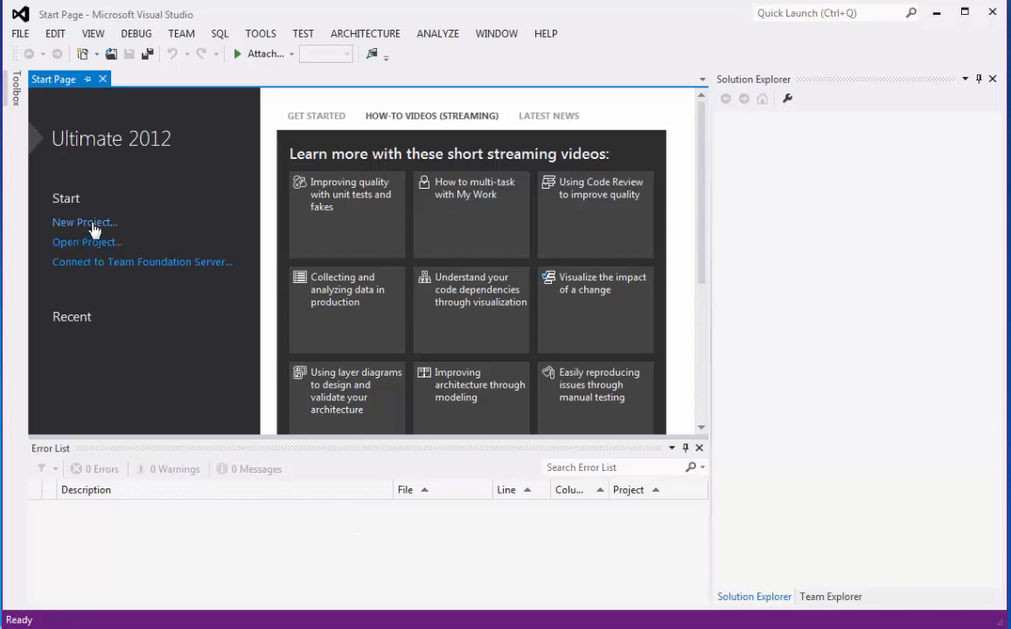
mouse_move(21, 42)
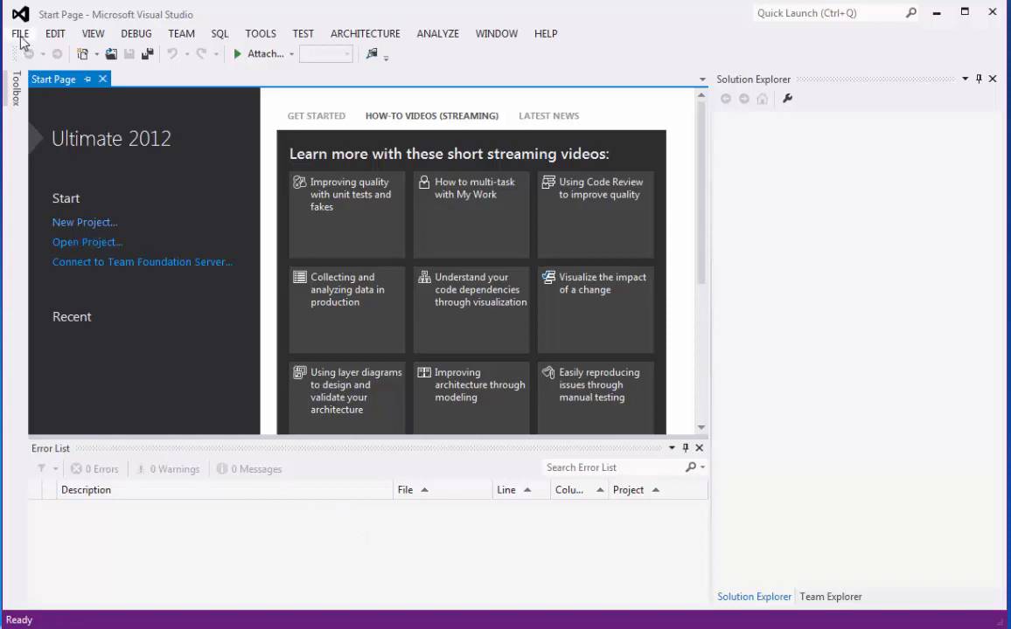
Show the File menu over the Visual Studio start page
click(19, 33)
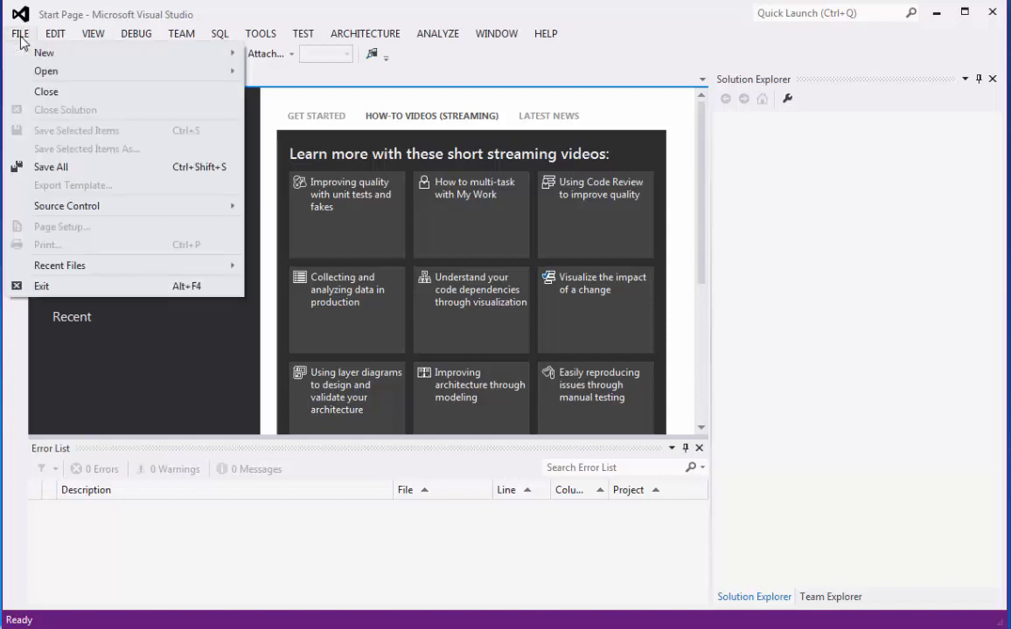
mouse_move(44, 52)
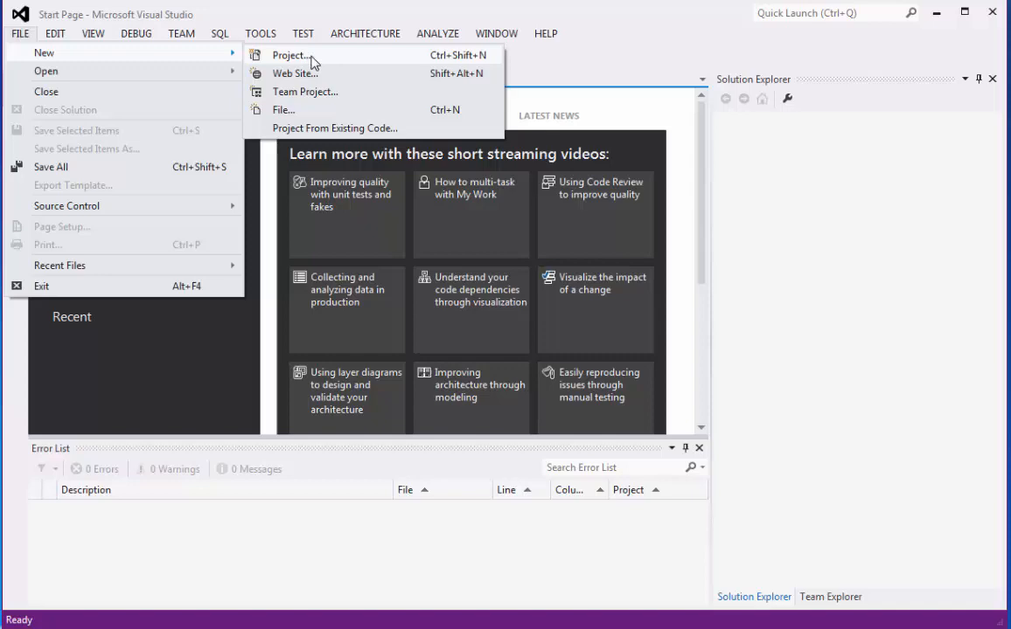
mouse_move(320, 61)
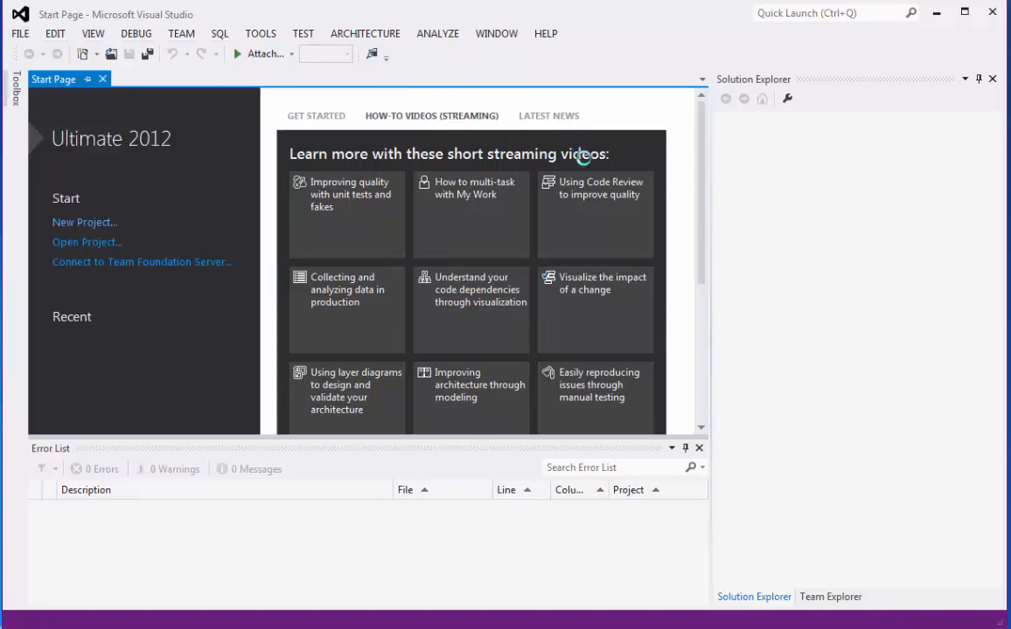
Start a new project and browse the language template groups, settling on Visual C++
click(84, 220)
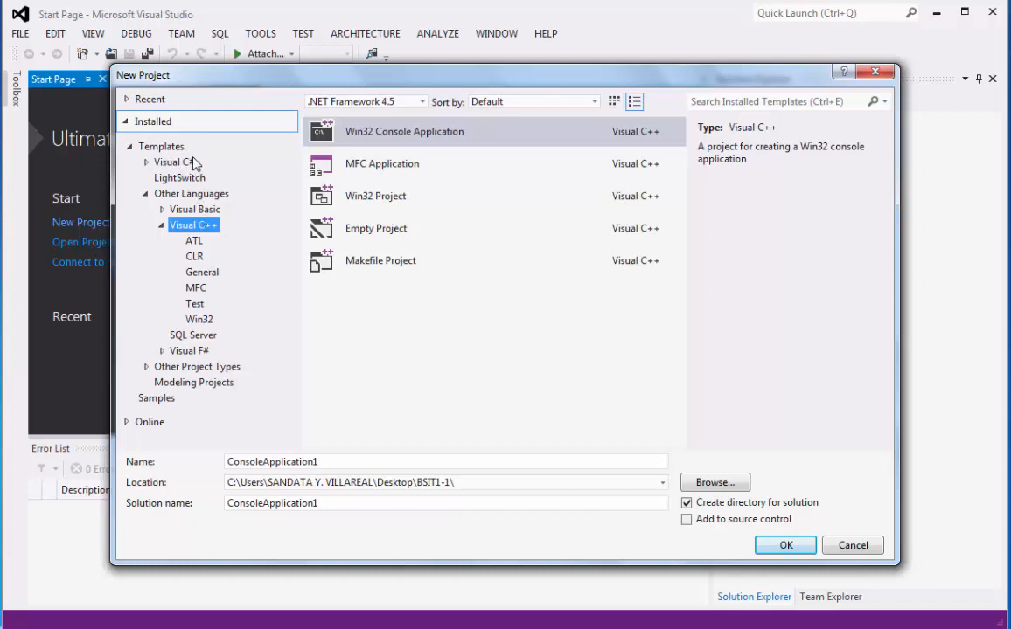
mouse_move(217, 360)
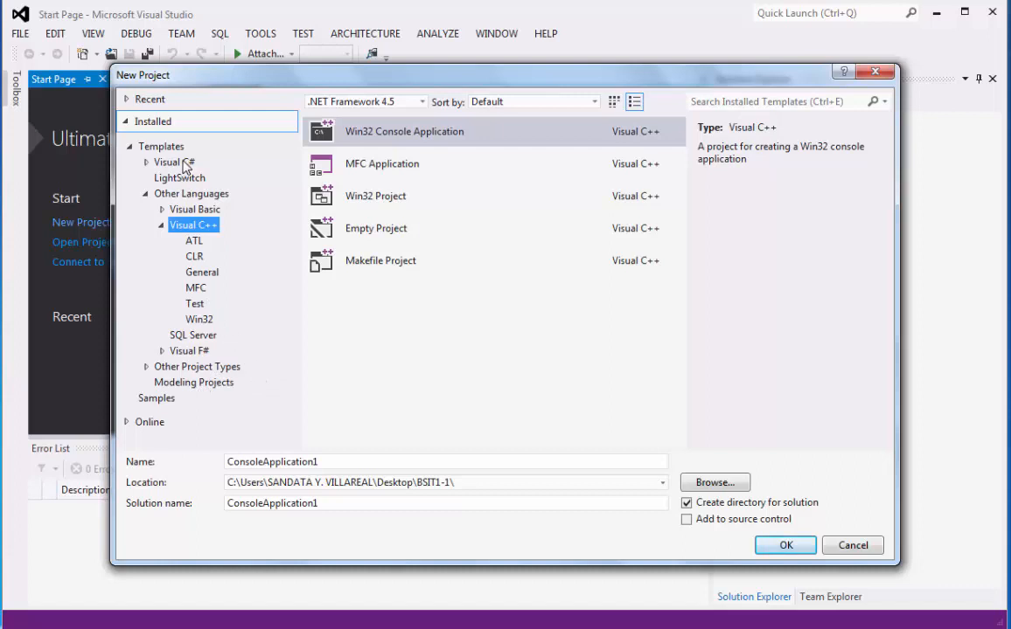
mouse_move(189, 173)
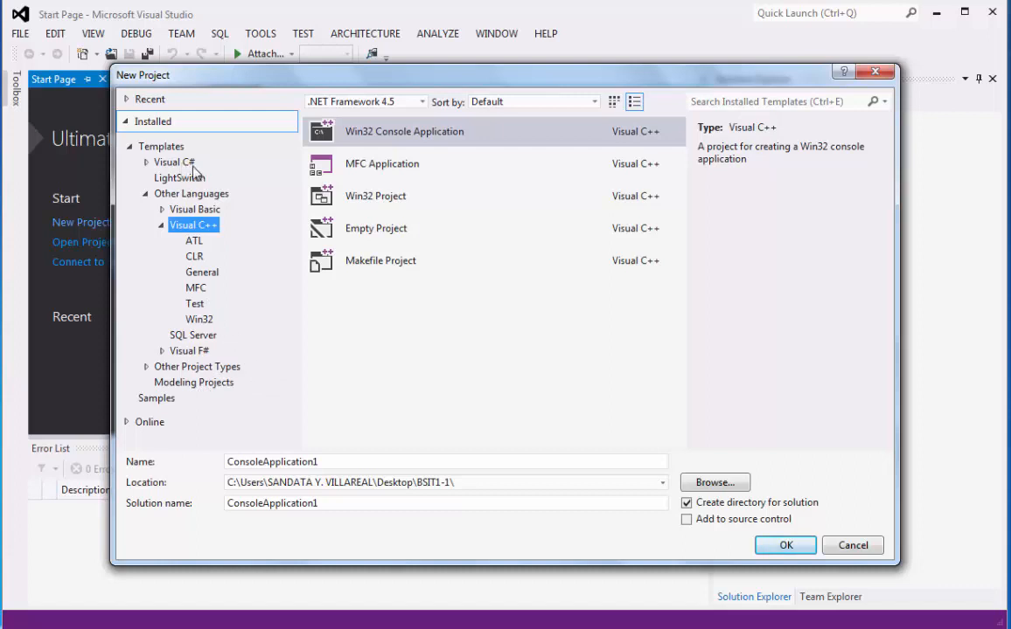
click(173, 161)
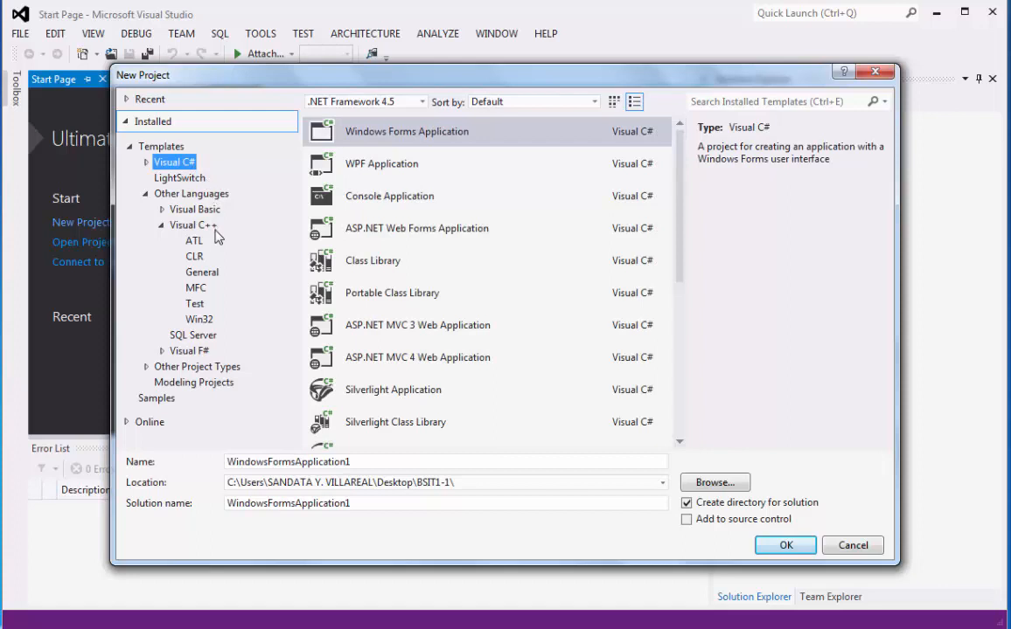
click(194, 210)
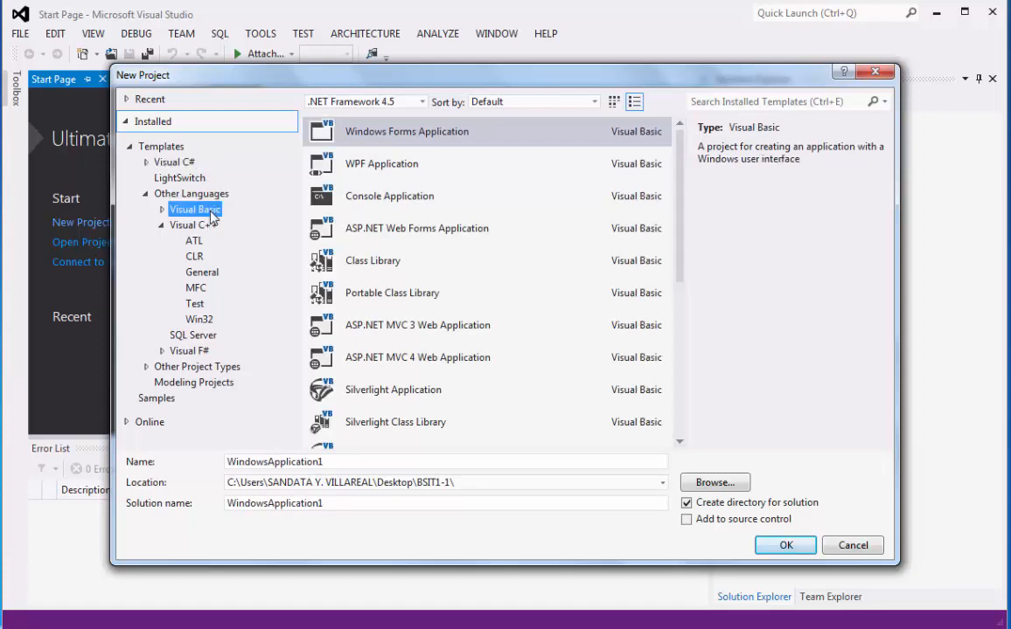
click(193, 226)
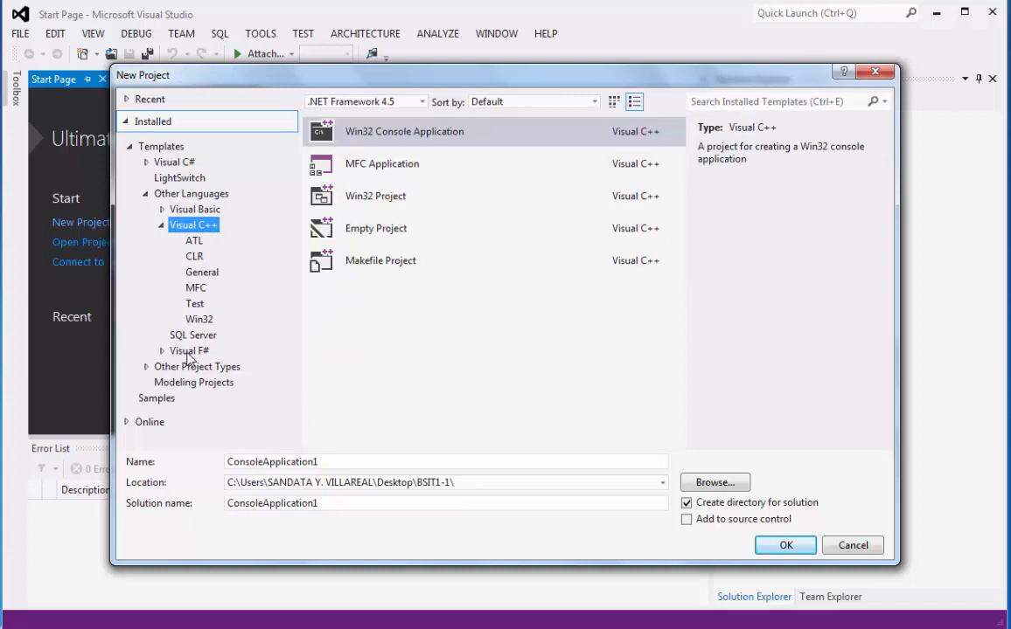
click(189, 350)
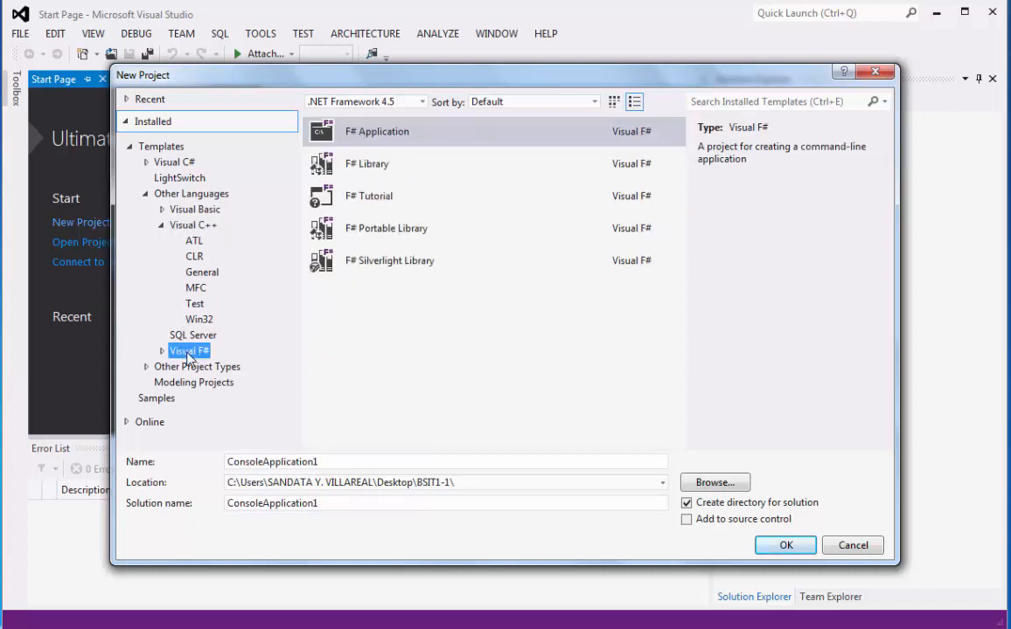
click(193, 224)
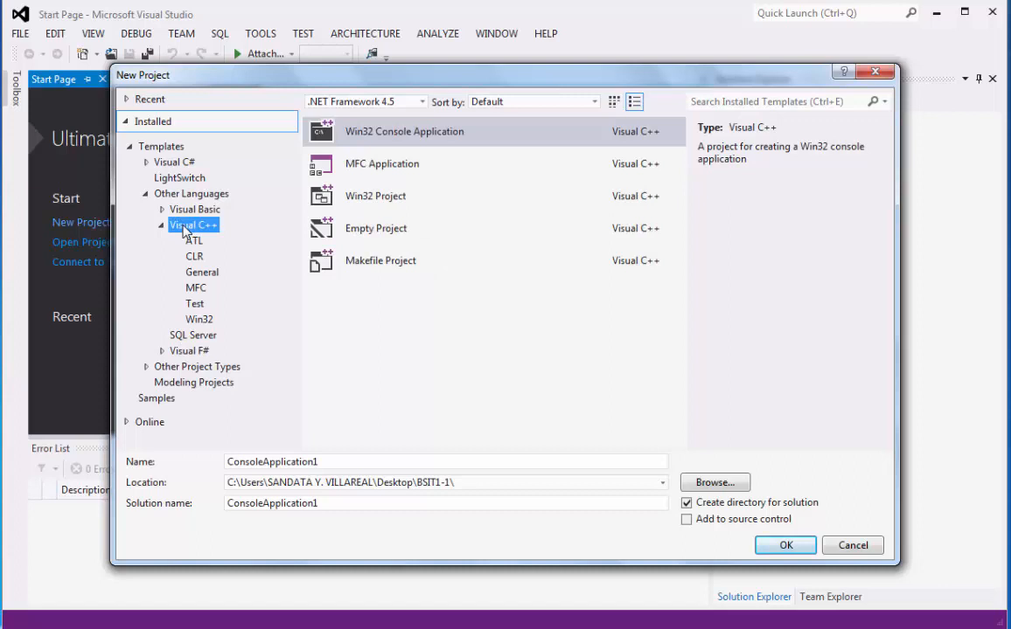
mouse_move(304, 210)
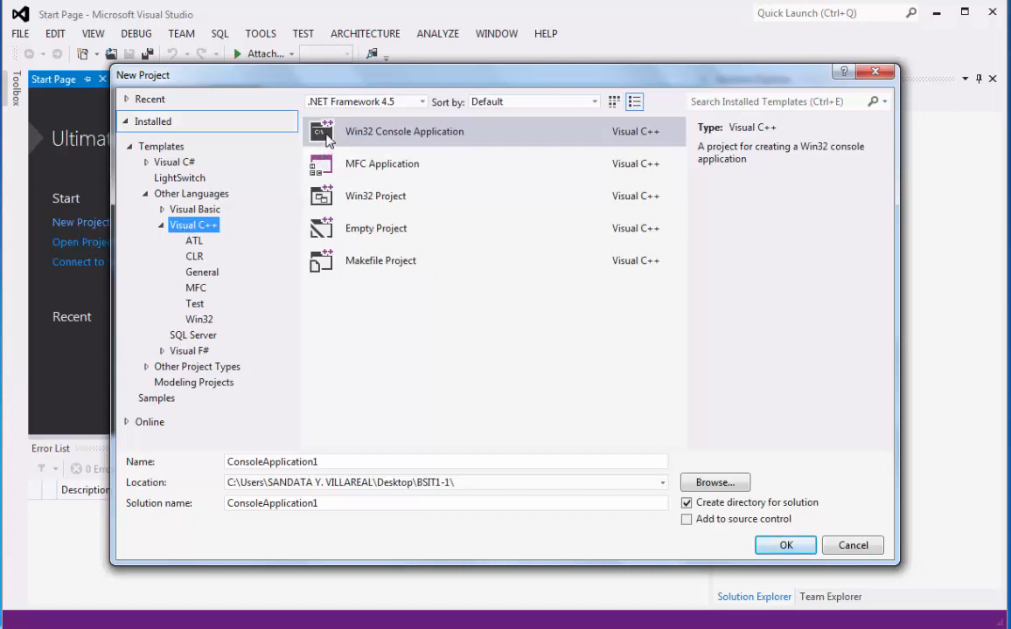
Choose the Win32 Console Application template for the Visual C++ project
click(402, 131)
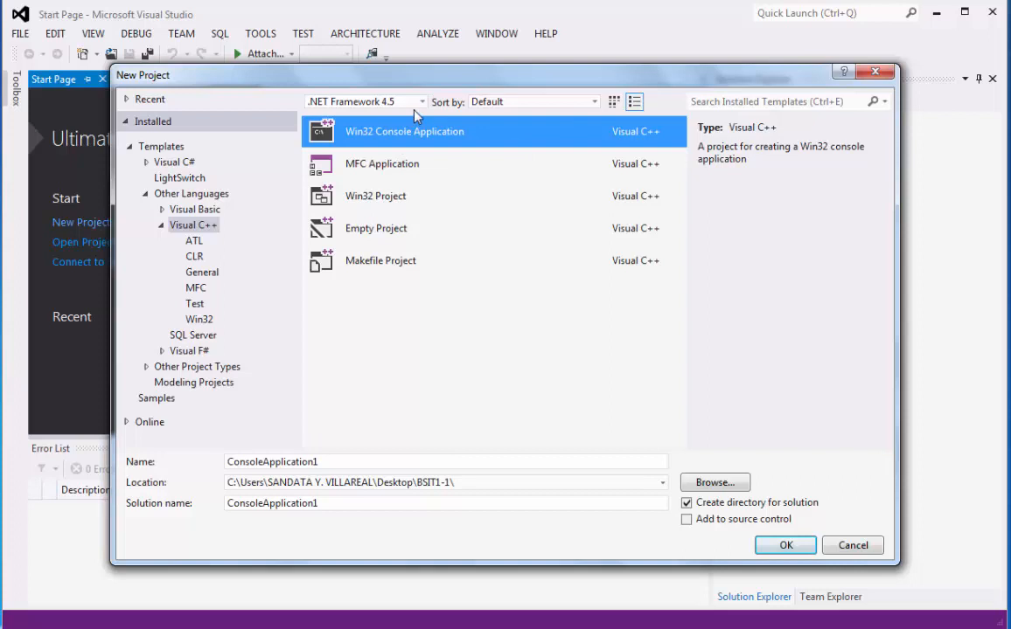
mouse_move(420, 112)
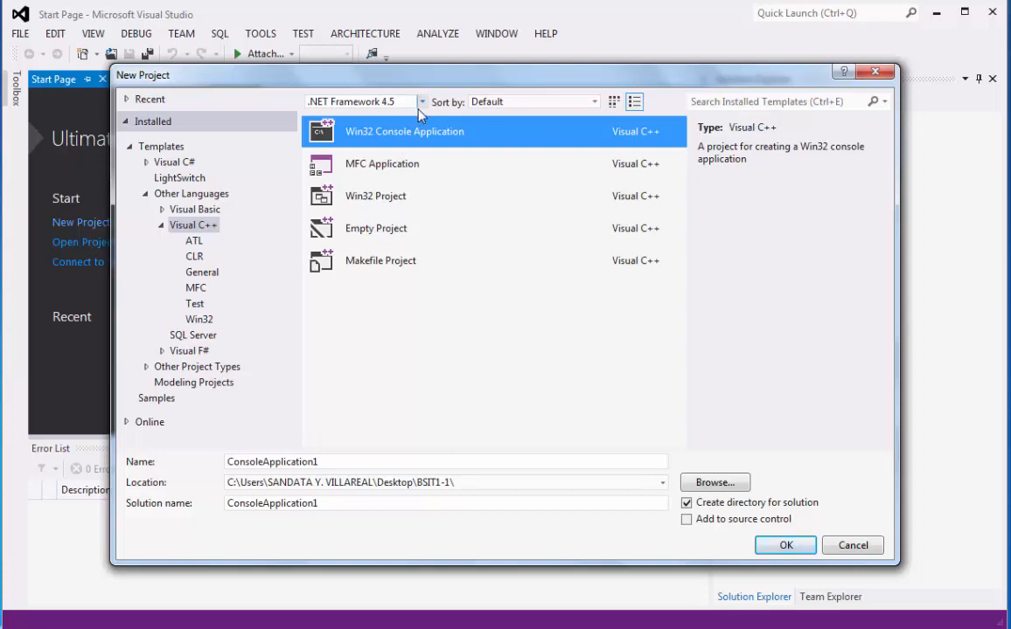
click(419, 101)
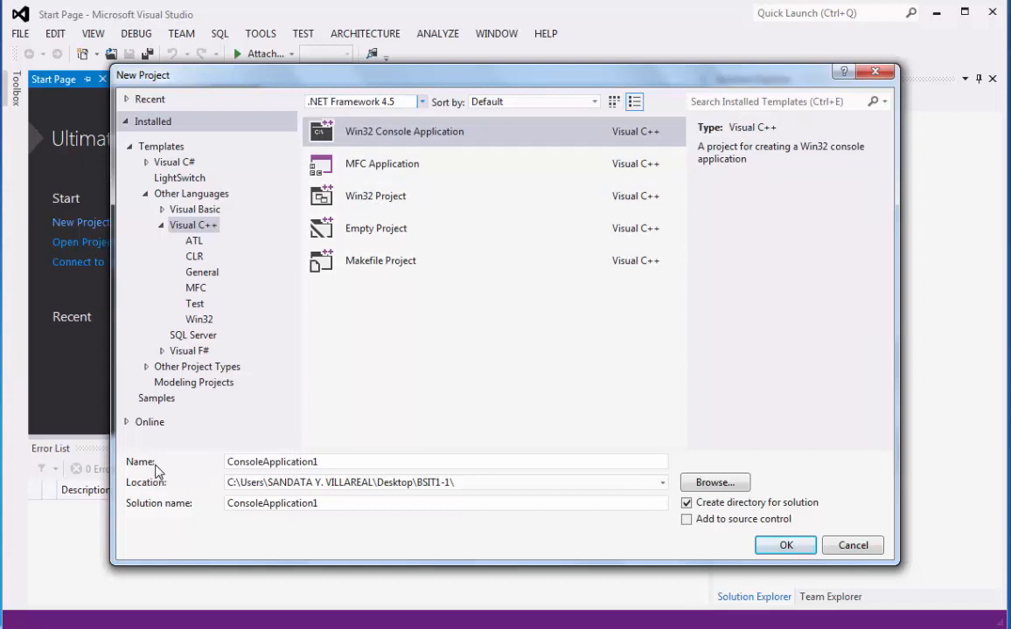
mouse_move(159, 499)
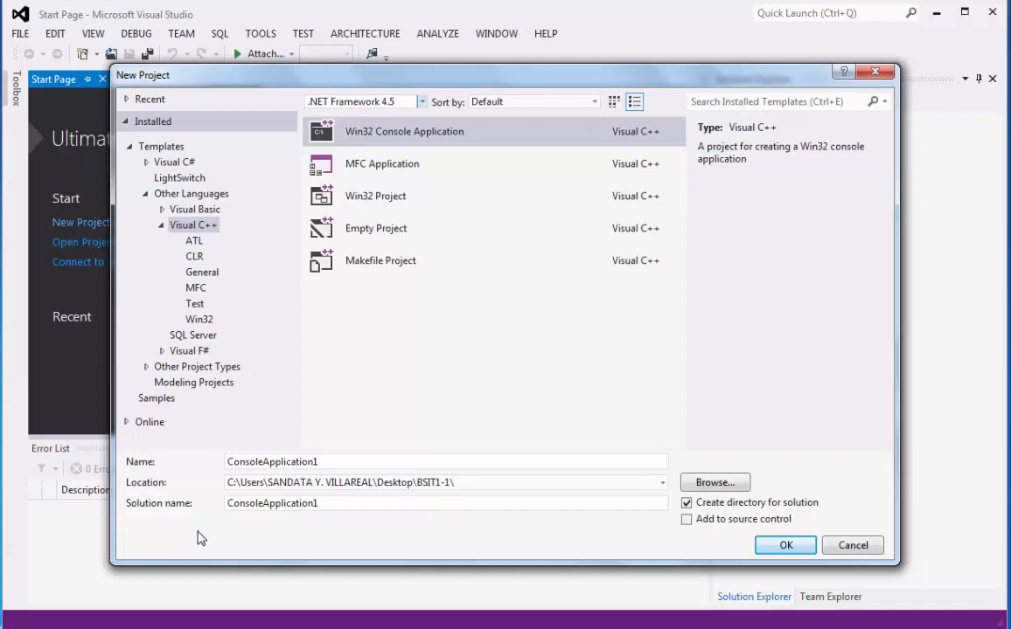
mouse_move(217, 472)
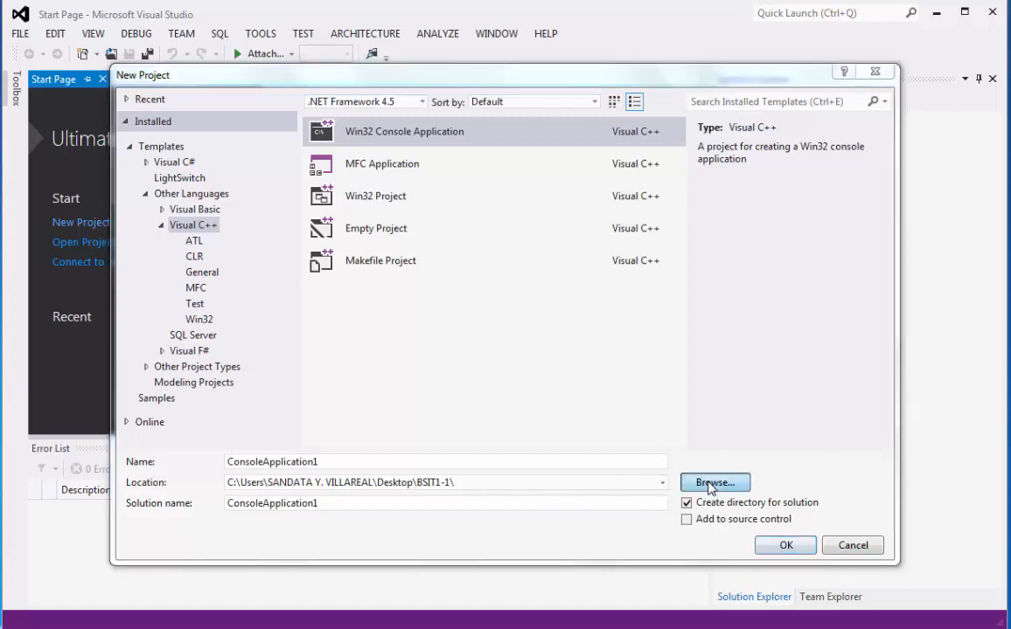
Create a new desktop folder BSIT1-1 and select it as the project location
click(713, 483)
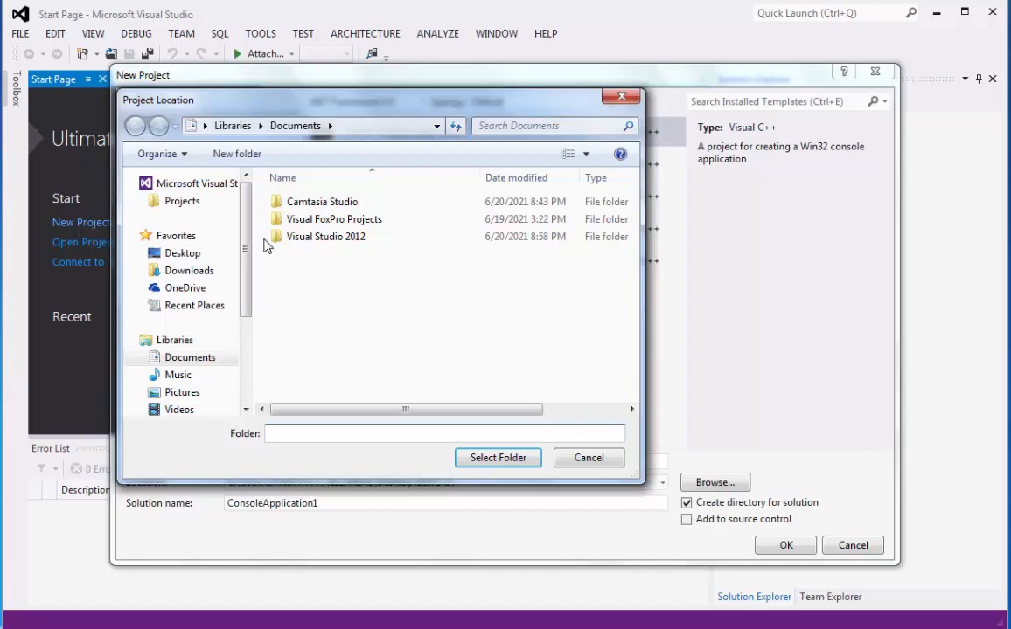
click(182, 252)
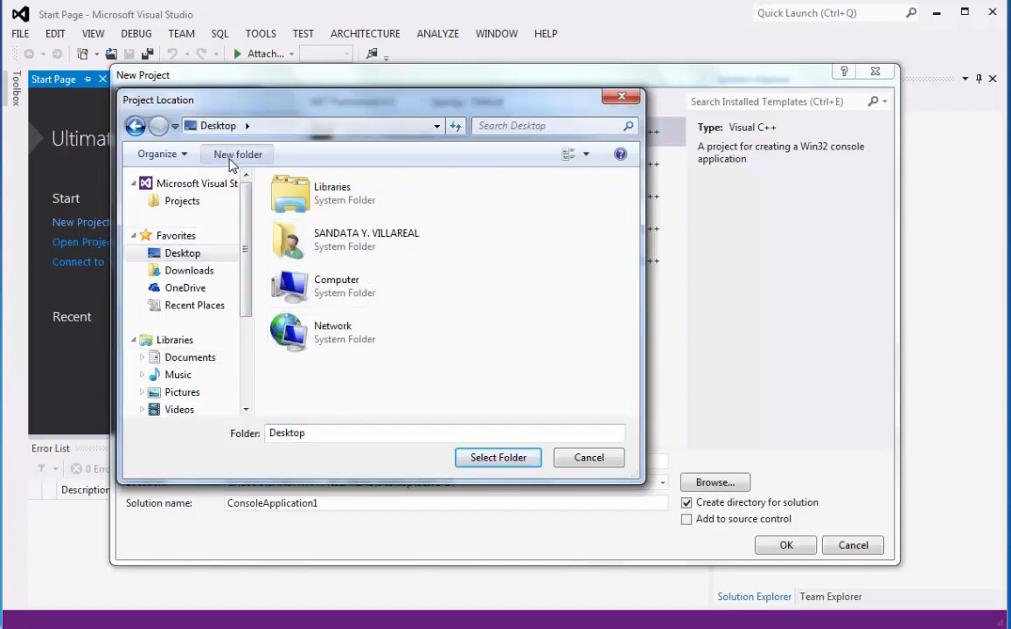
click(238, 154)
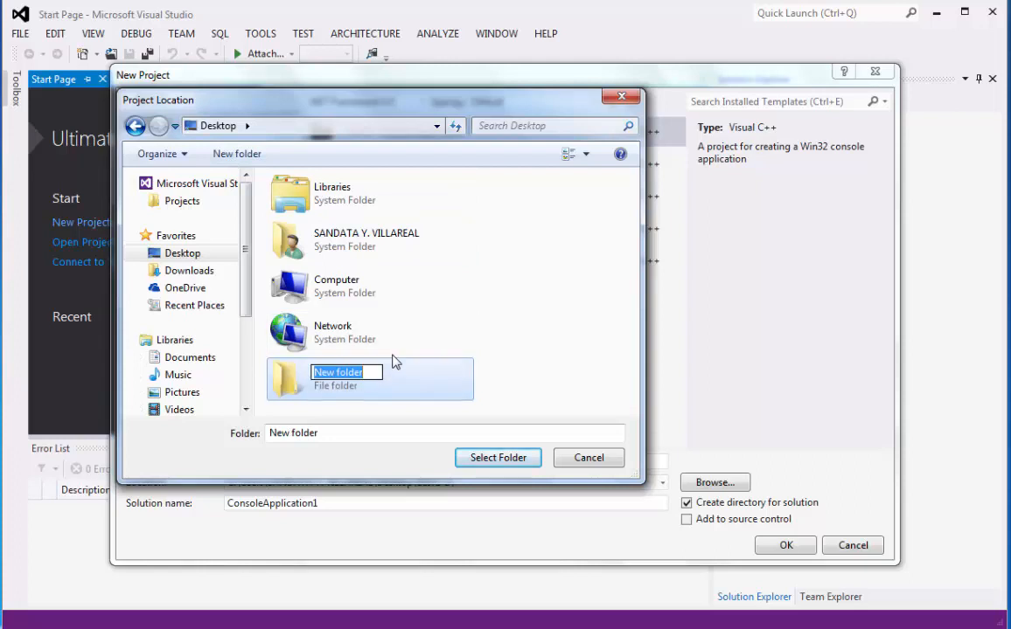
text(BSIT1-1)
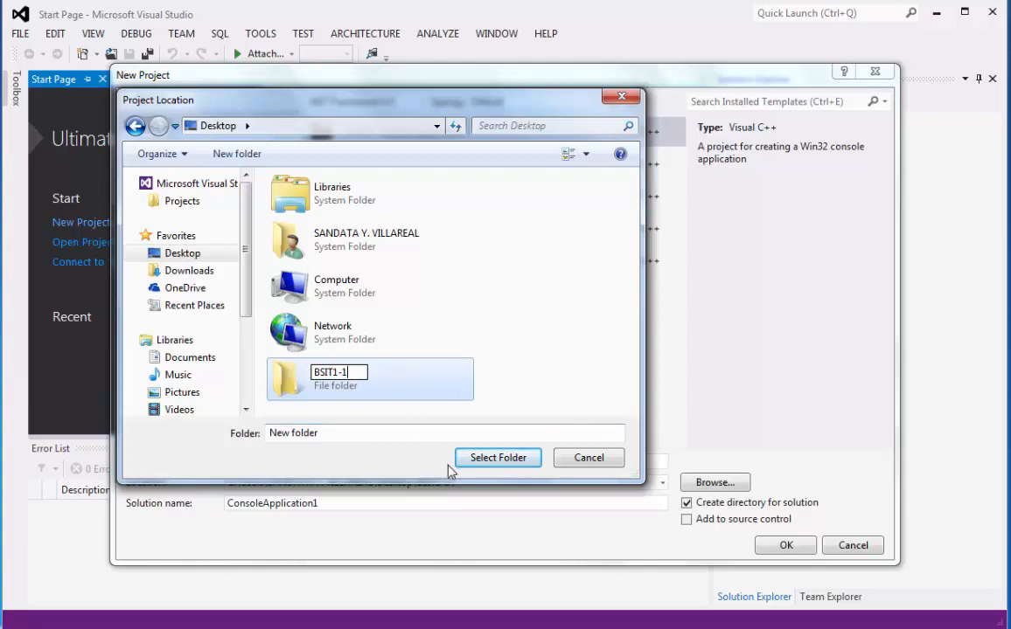
mouse_move(496, 458)
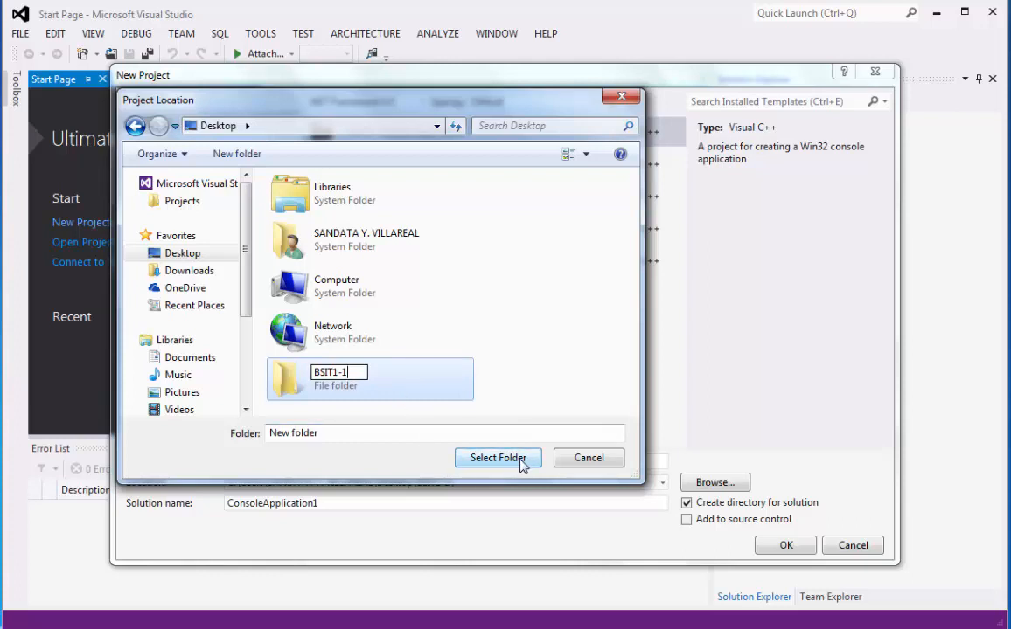
click(496, 458)
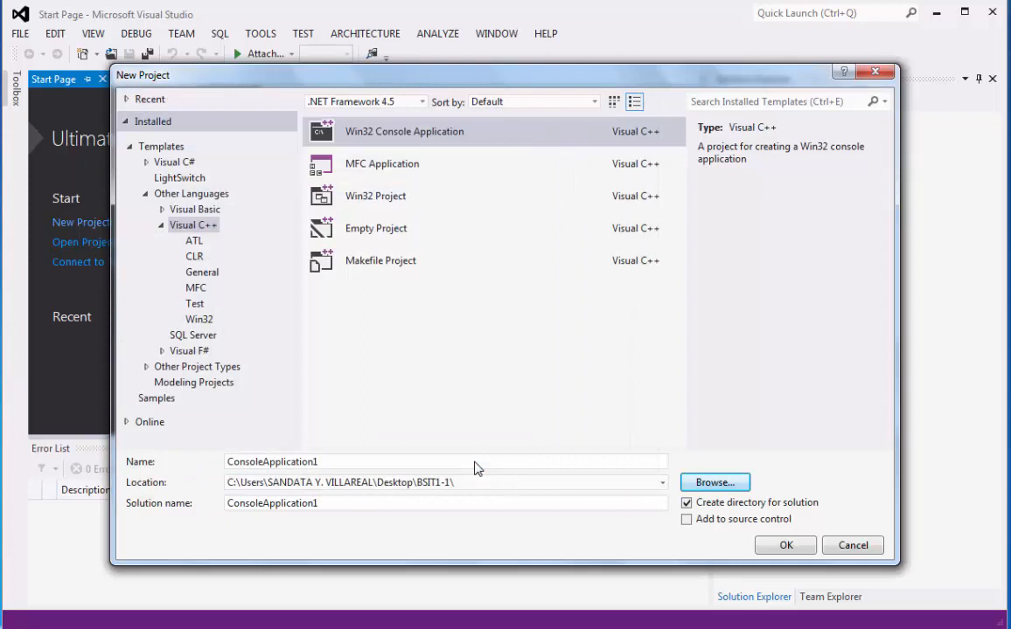
Name the project and its solution LECTURE1 and confirm to create it
click(497, 483)
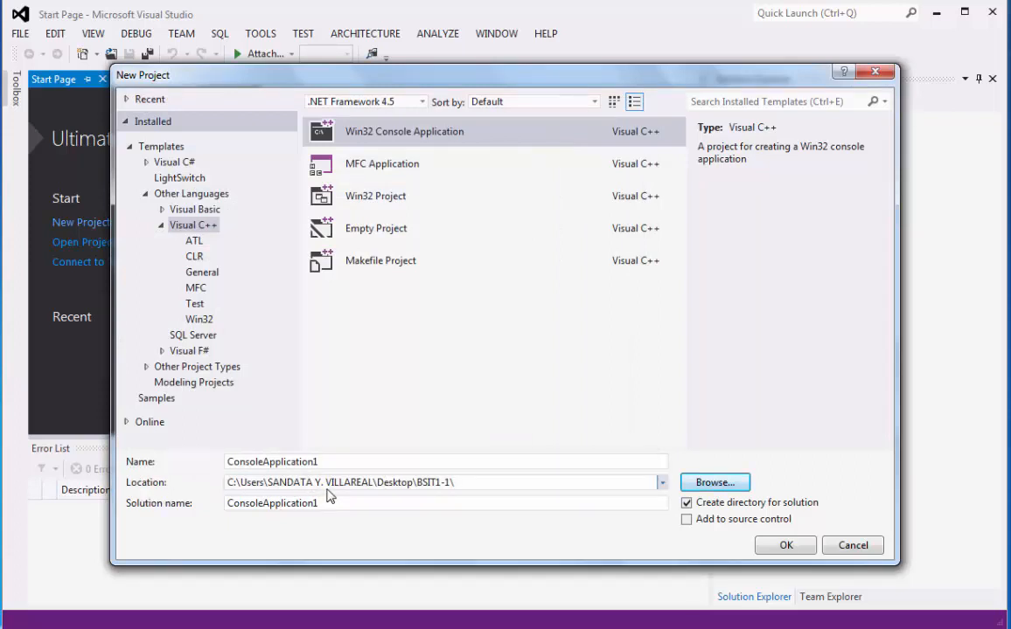
click(451, 483)
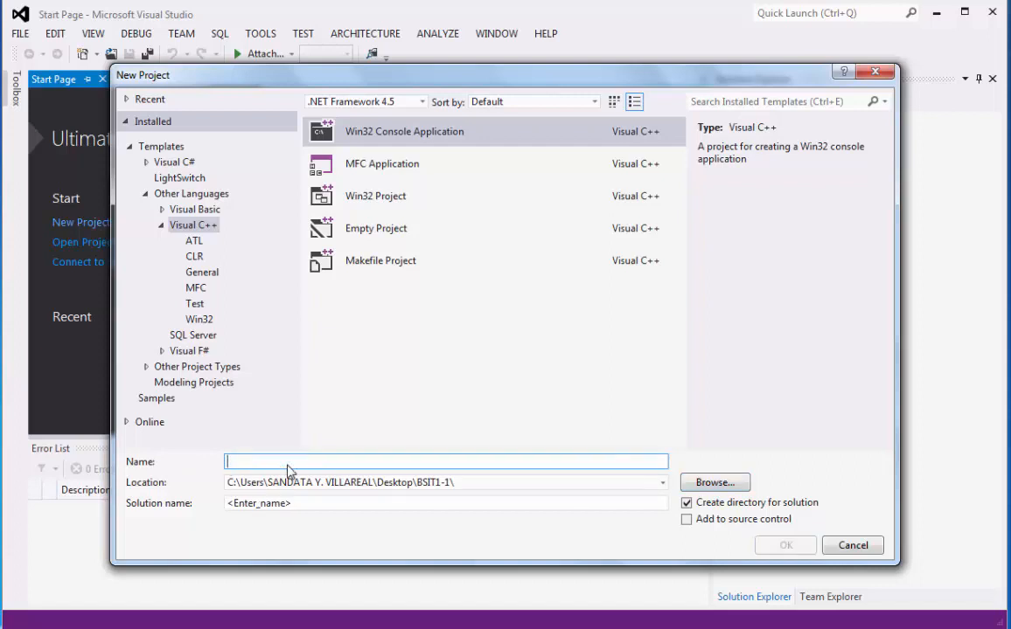
text(LECT)
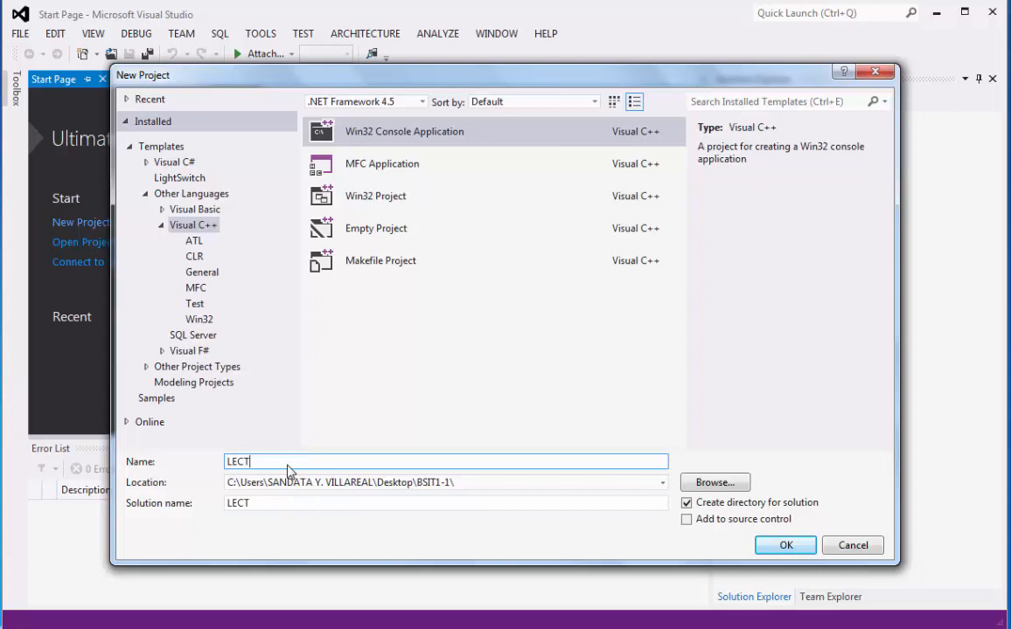
text(URE1)
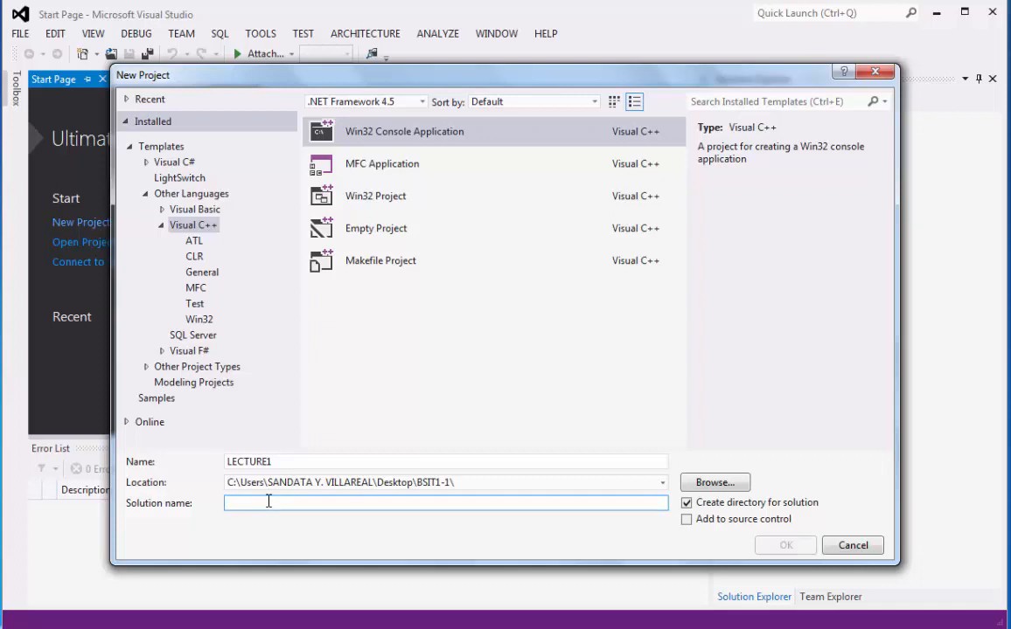
text(LECTURE1)
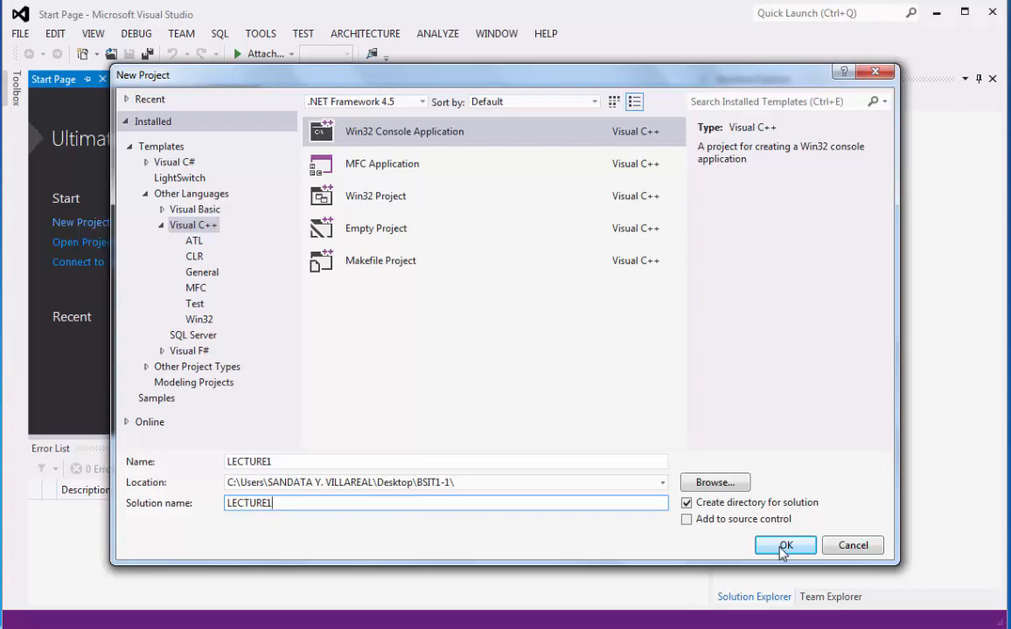
click(783, 546)
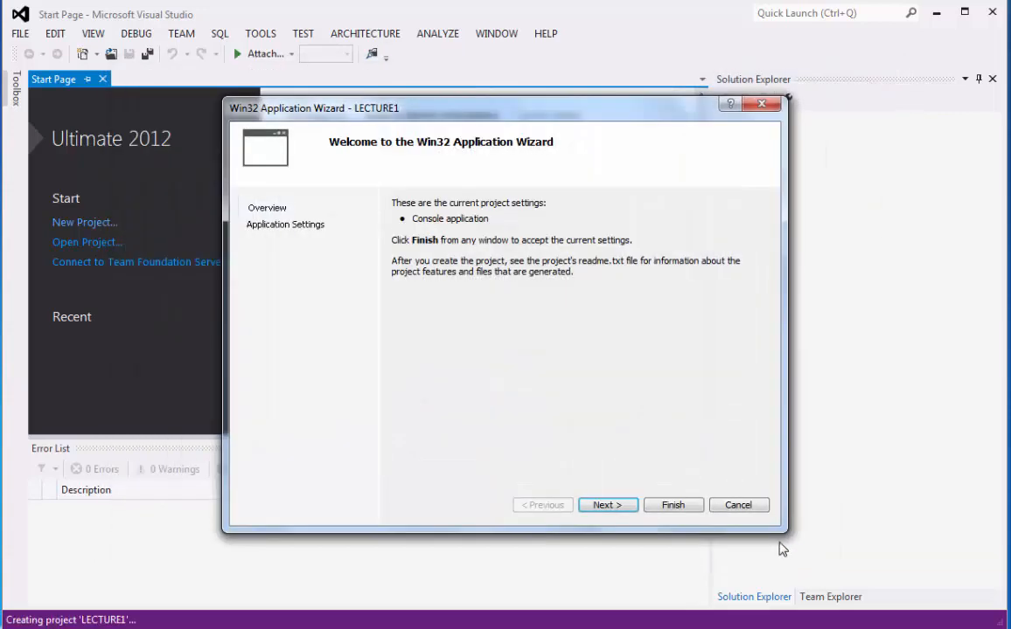
mouse_move(349, 207)
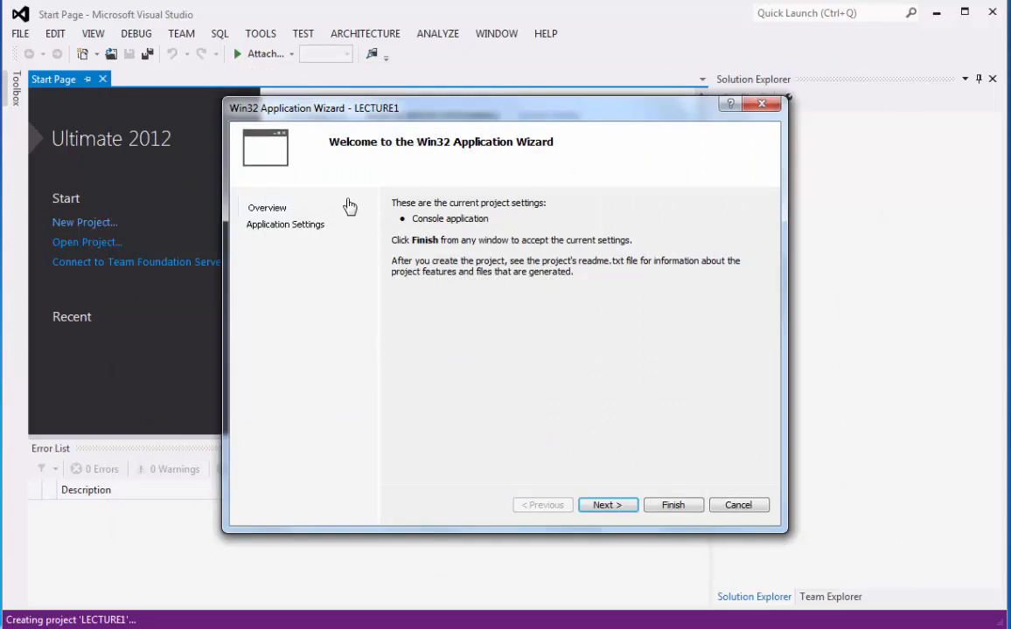
mouse_move(420, 123)
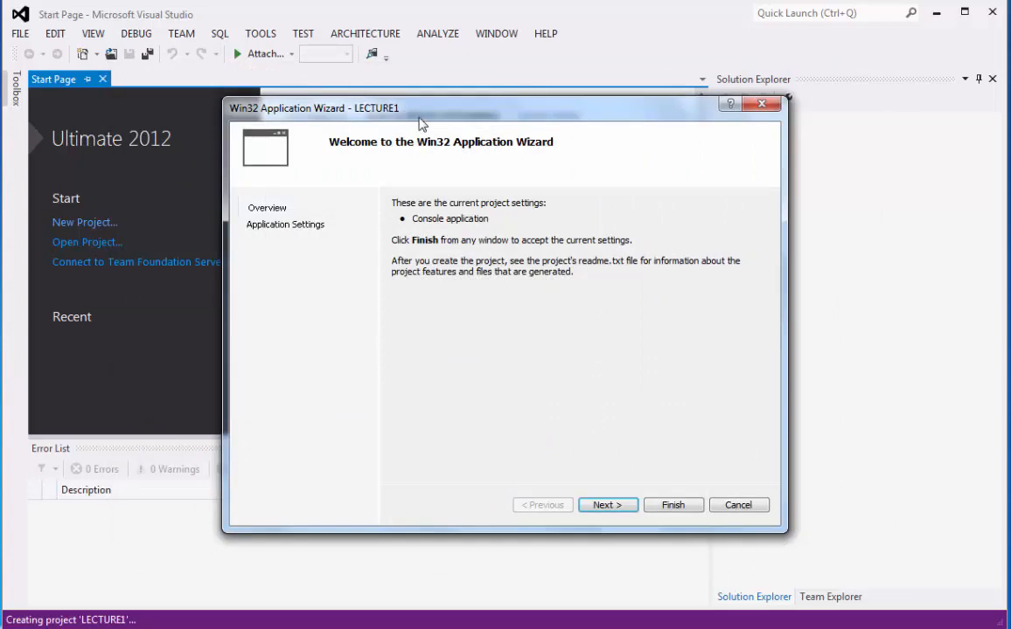
Centre the Win32 Application Wizard and advance to its application settings step
drag(420, 108, 593, 75)
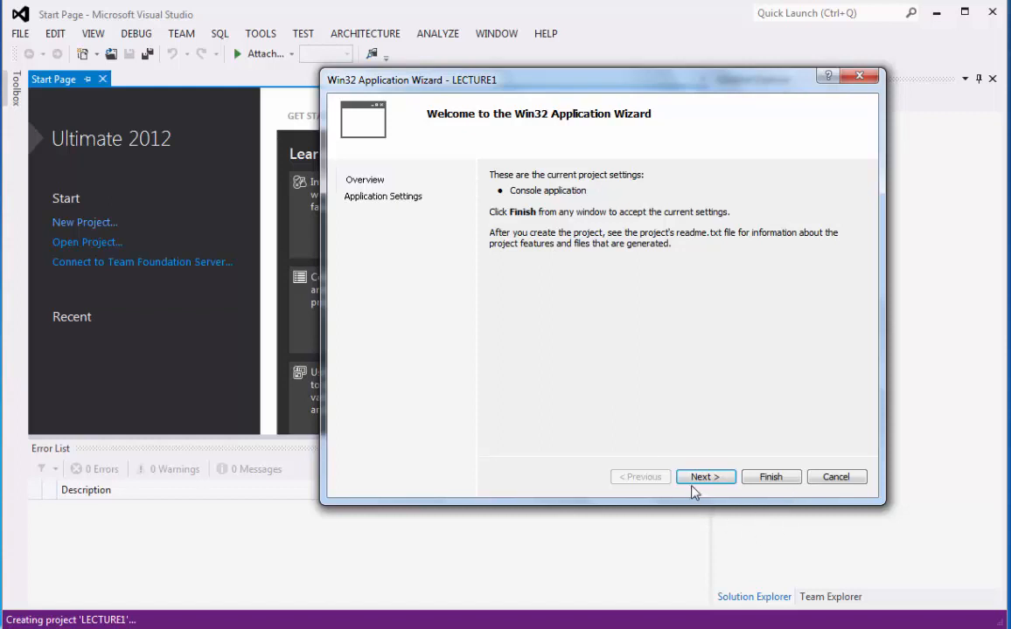
click(704, 475)
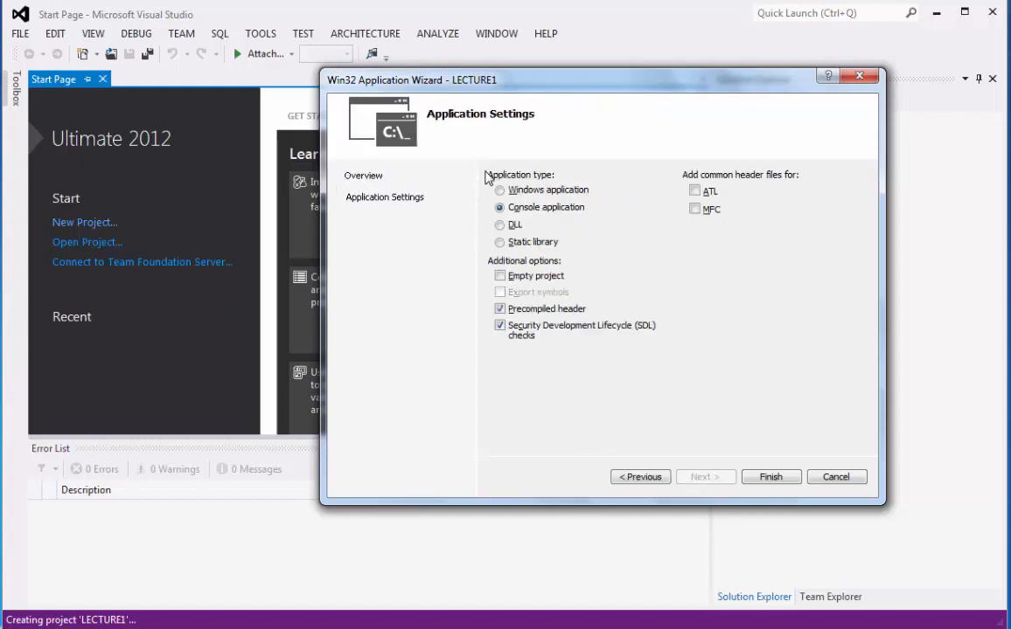
mouse_move(686, 376)
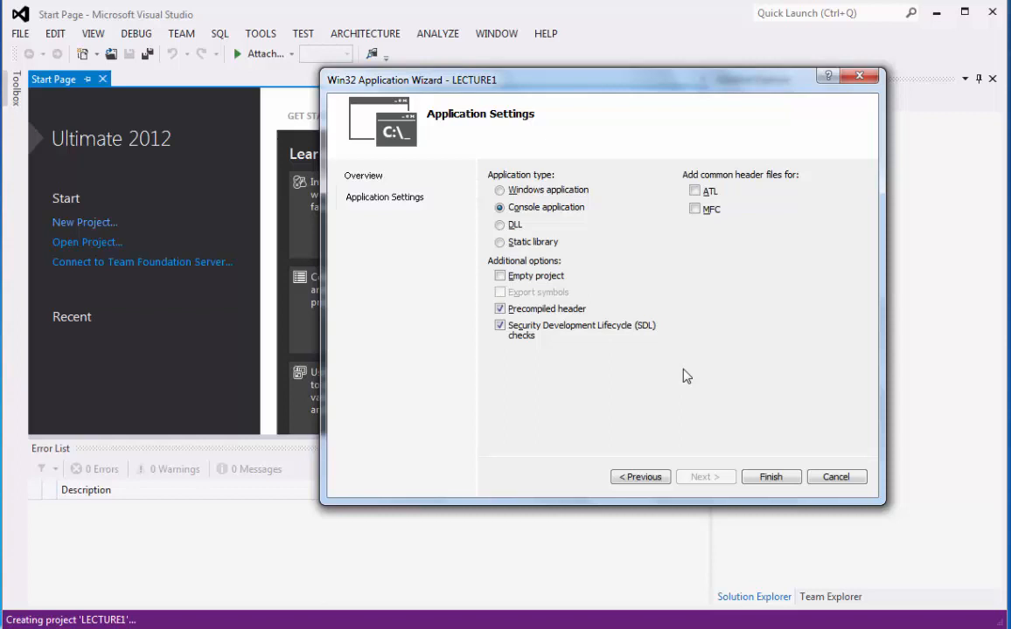
mouse_move(500, 340)
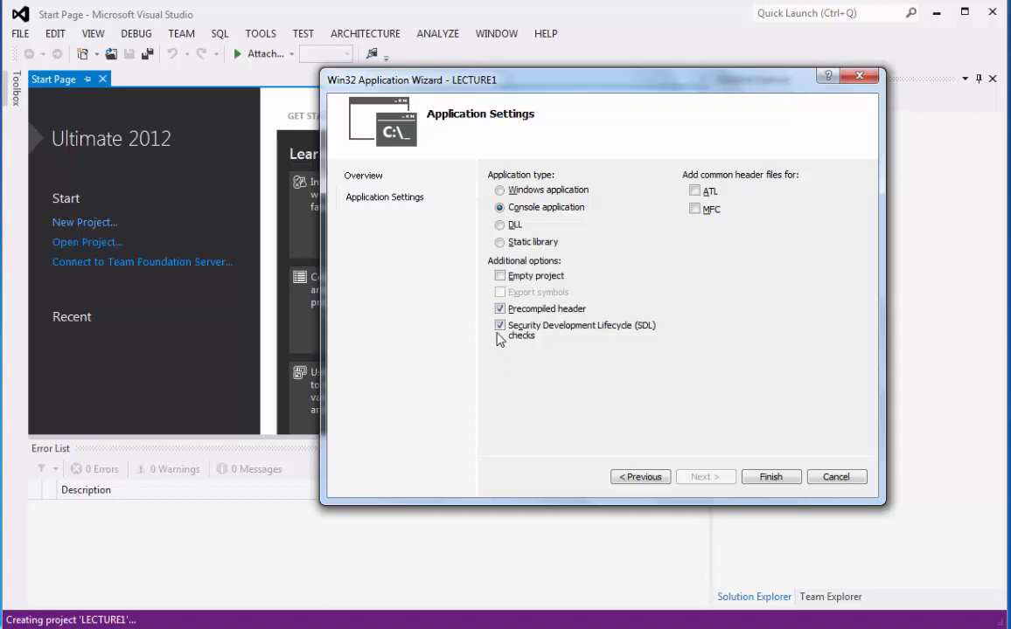
mouse_move(500, 308)
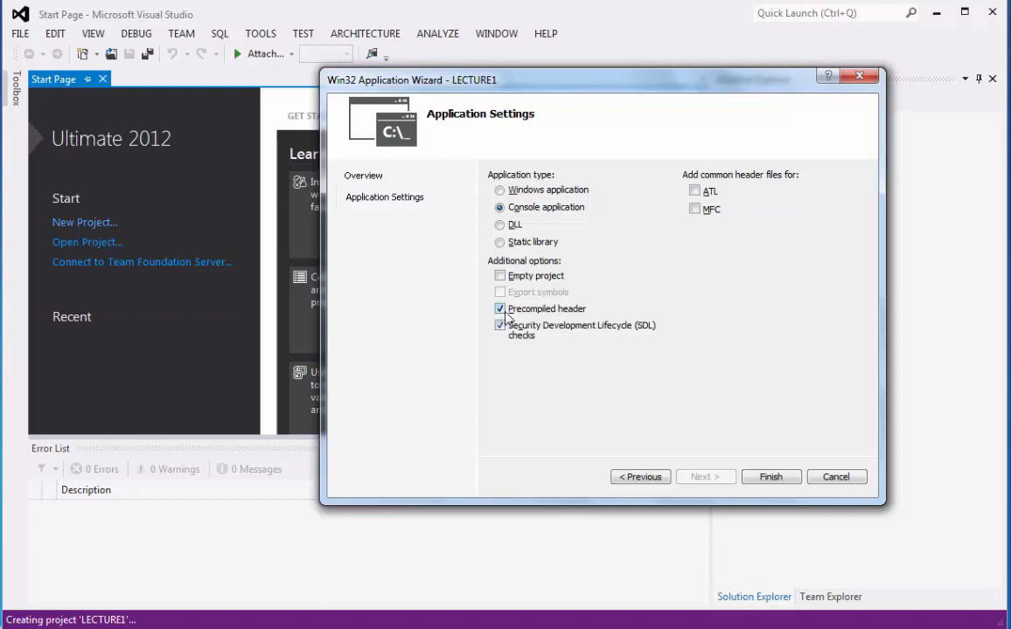
mouse_move(500, 307)
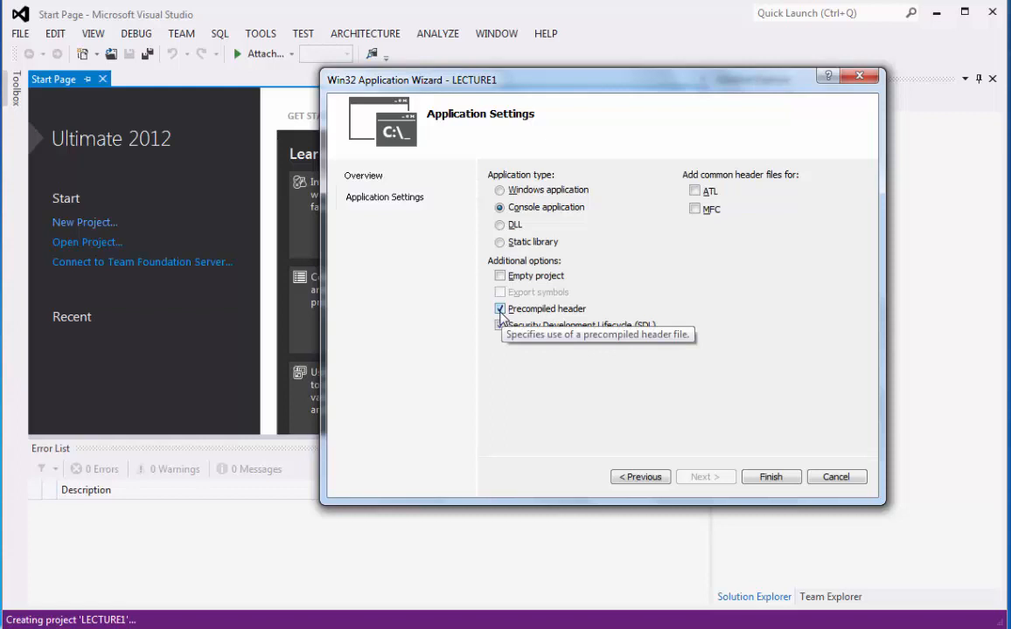
Finish LECTURE1 as an empty console project without a precompiled header
click(501, 308)
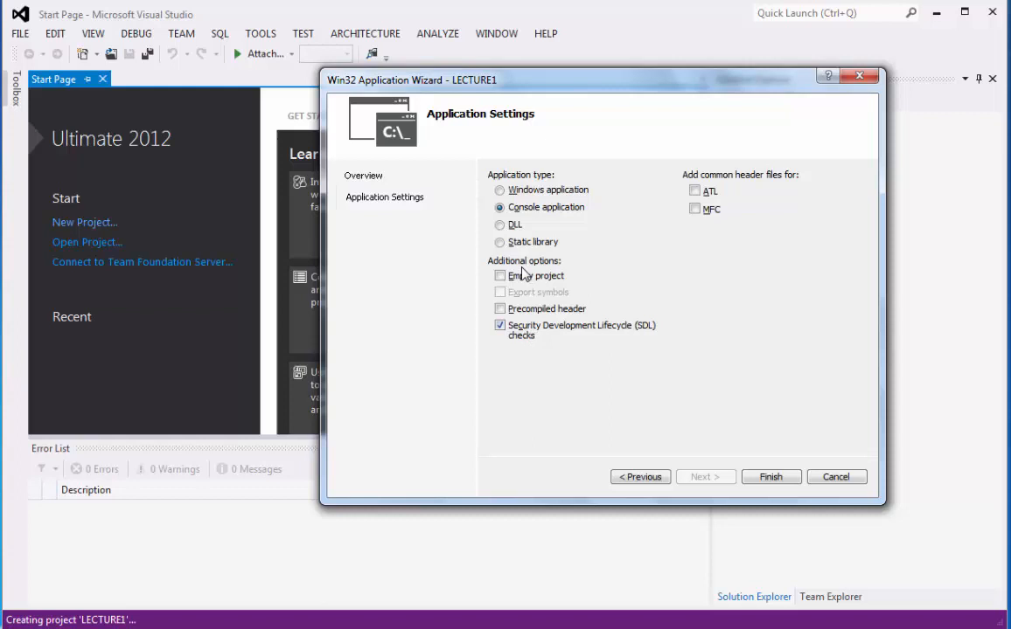
mouse_move(500, 276)
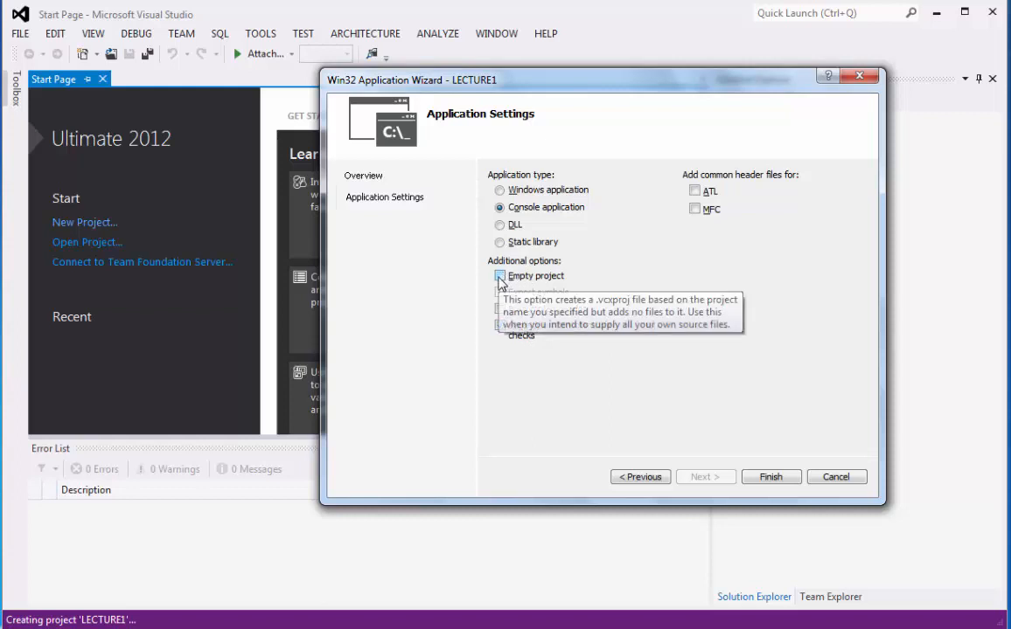
click(500, 276)
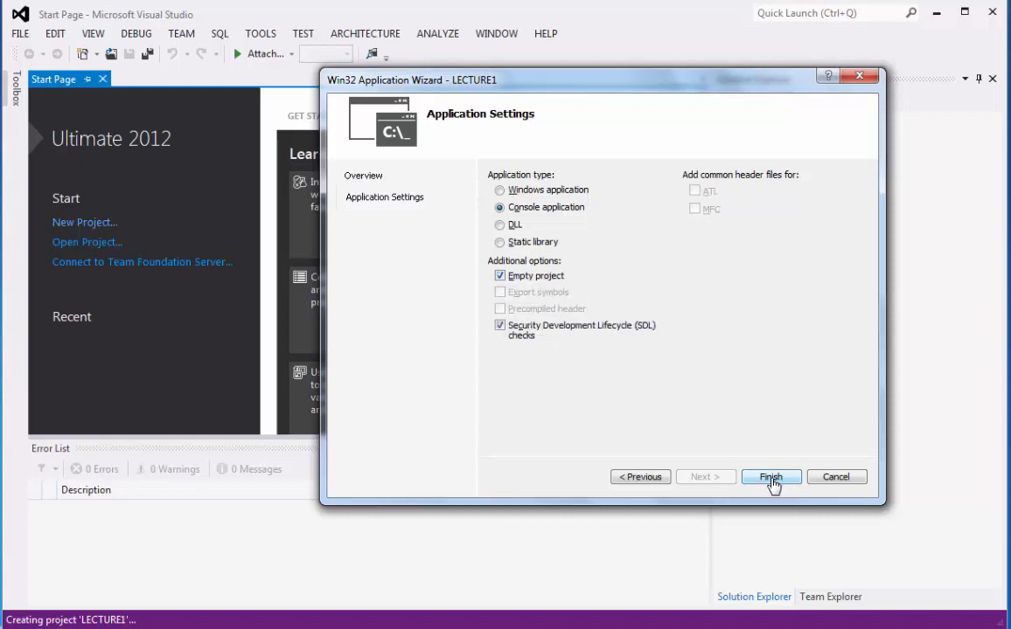
click(769, 476)
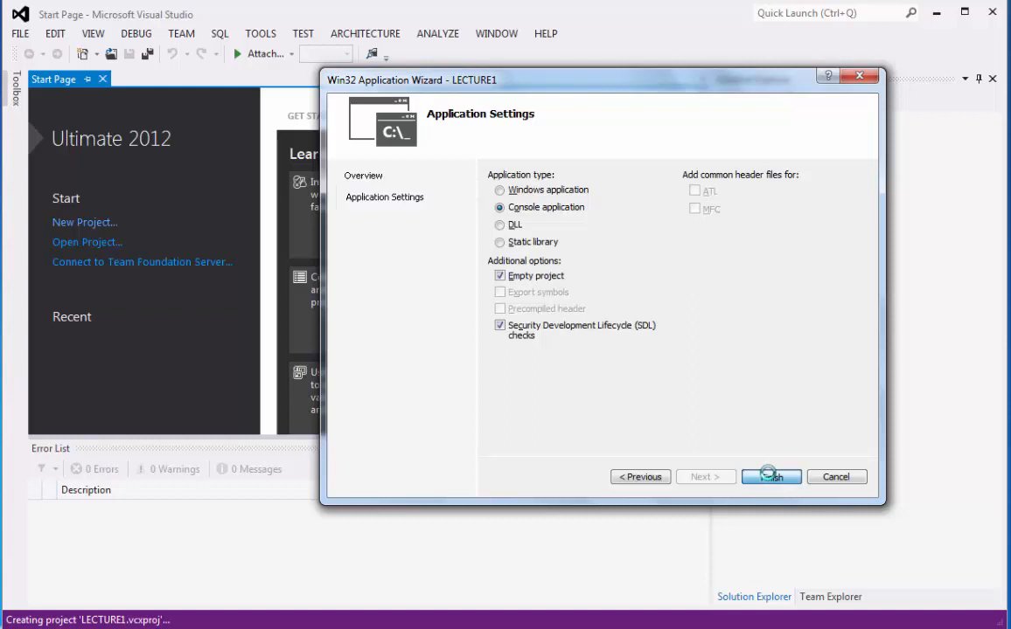
click(769, 475)
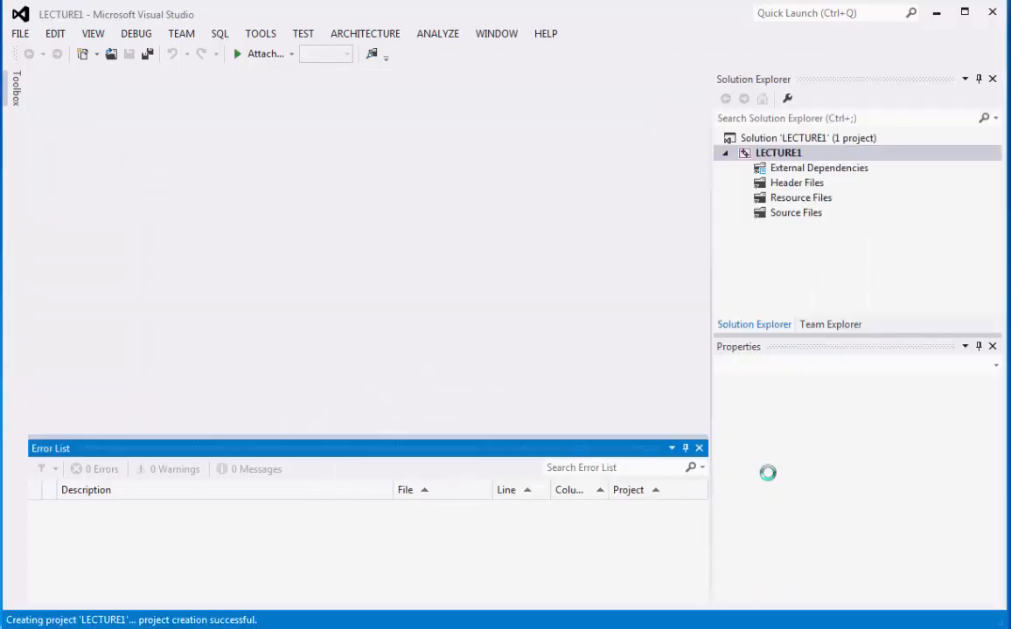
click(776, 154)
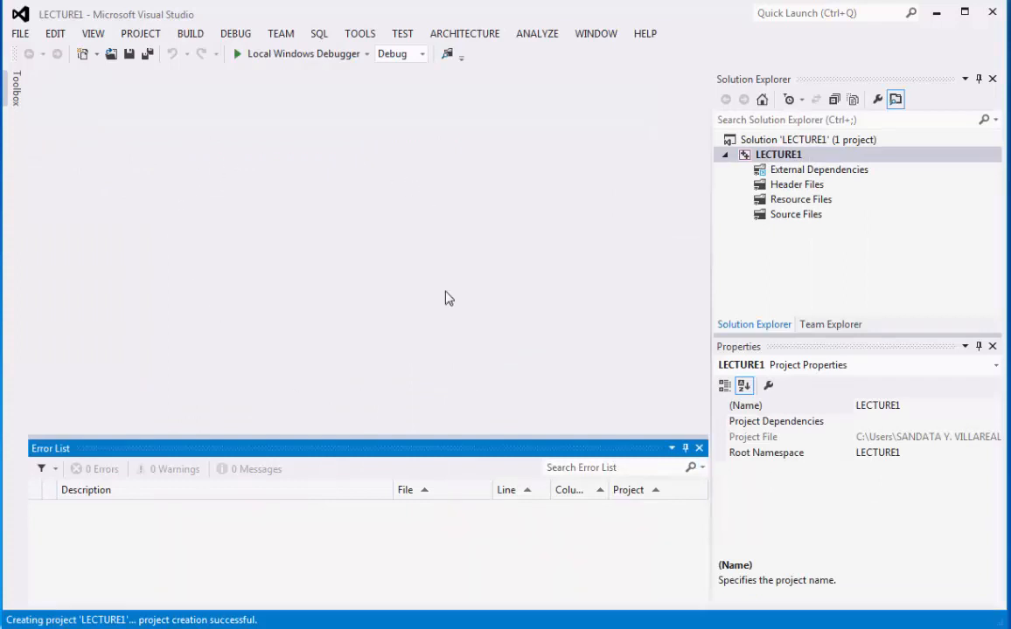
mouse_move(453, 315)
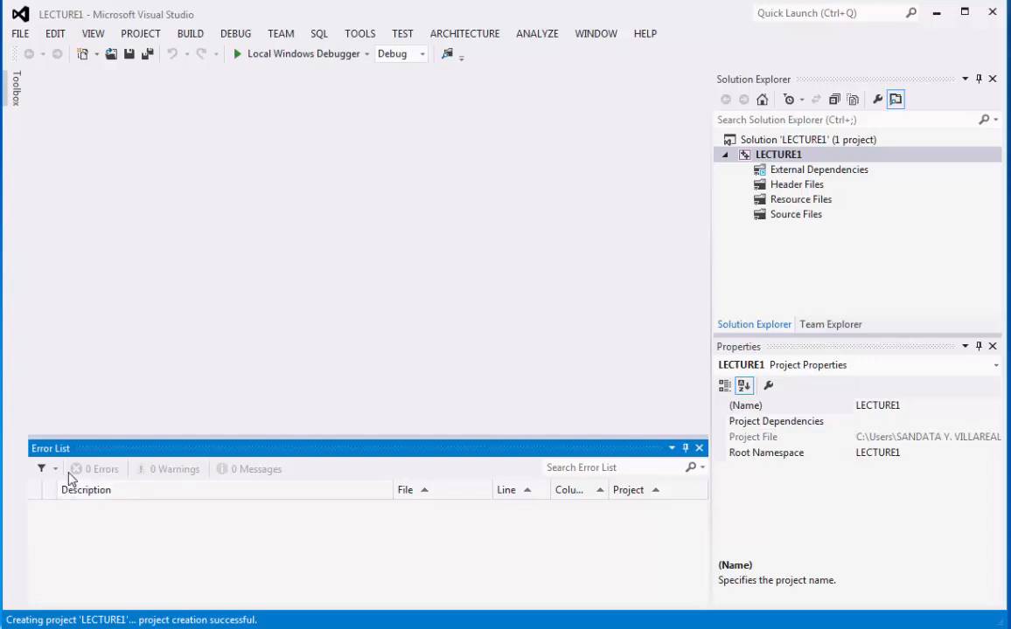
mouse_move(269, 573)
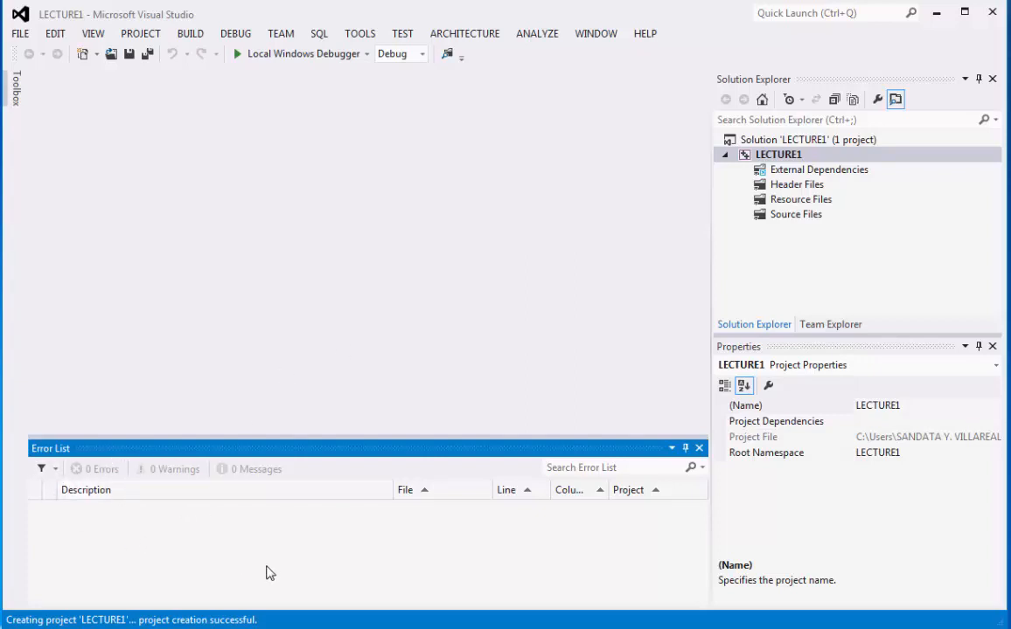
mouse_move(255, 516)
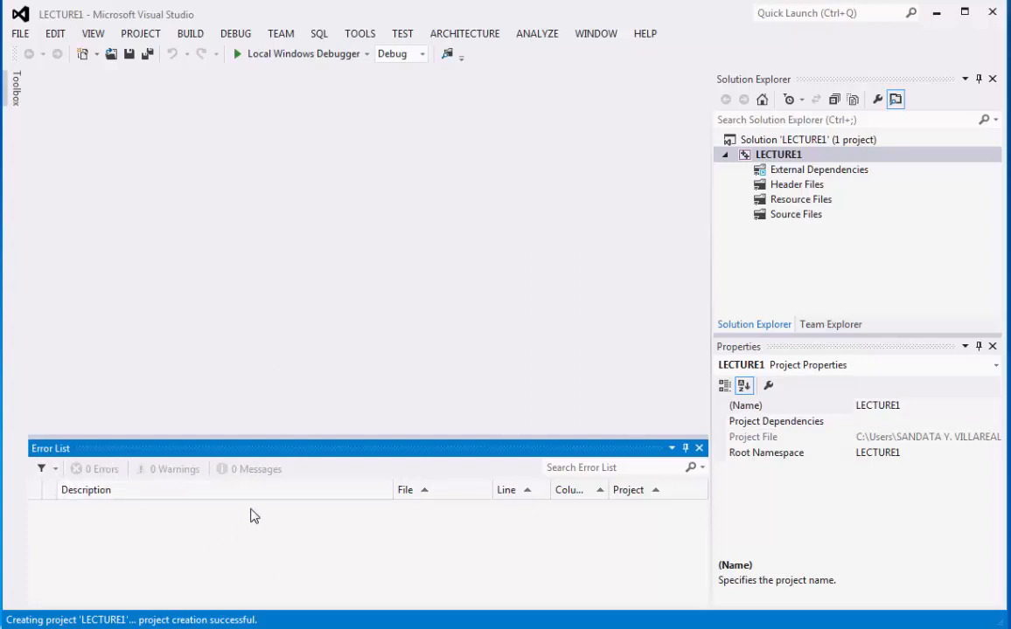
mouse_move(451, 430)
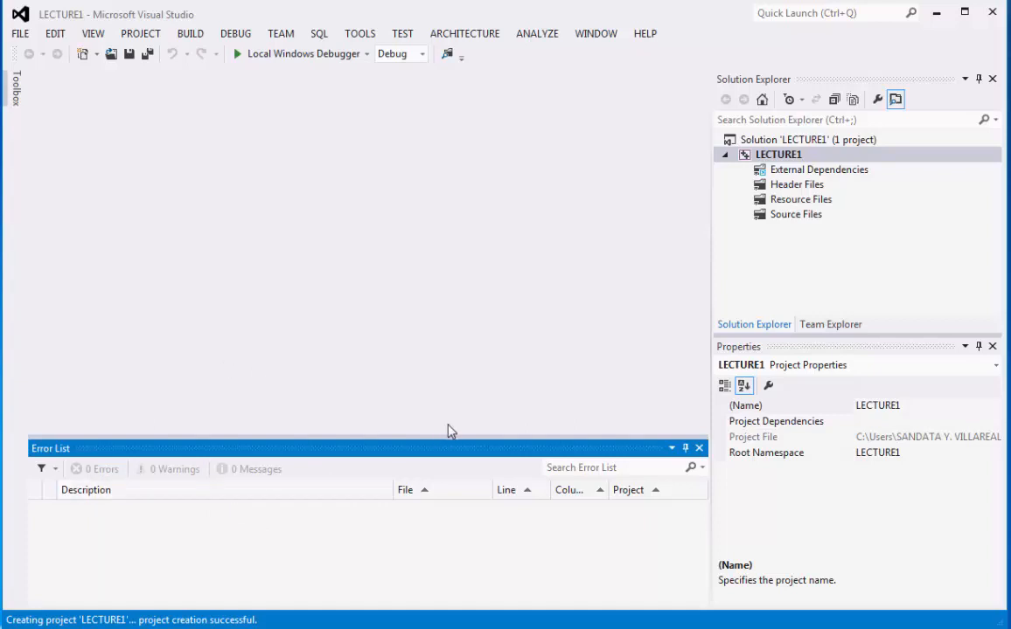
mouse_move(820, 208)
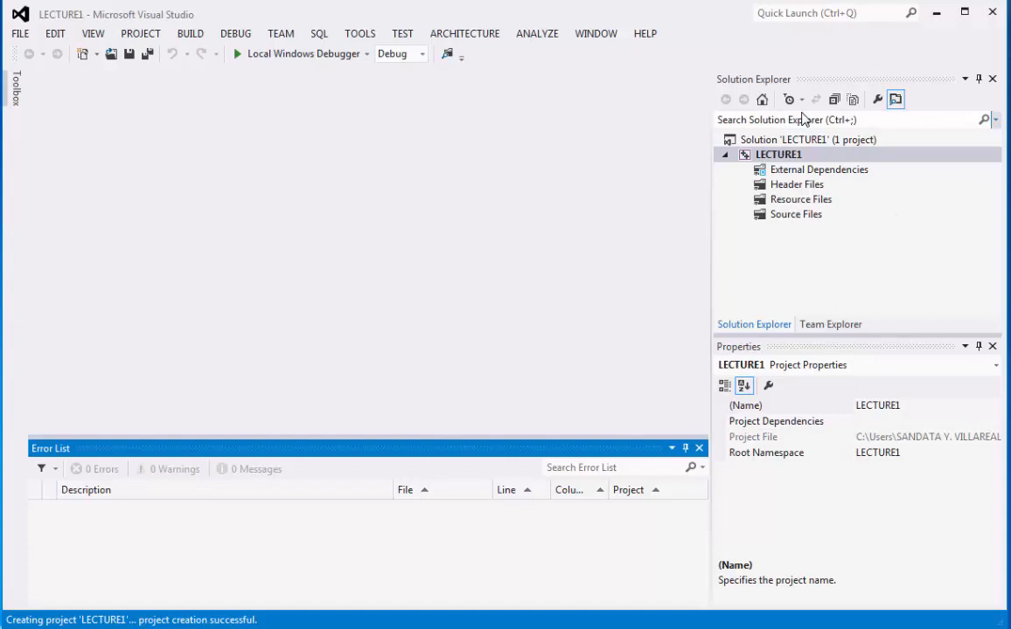
mouse_move(840, 507)
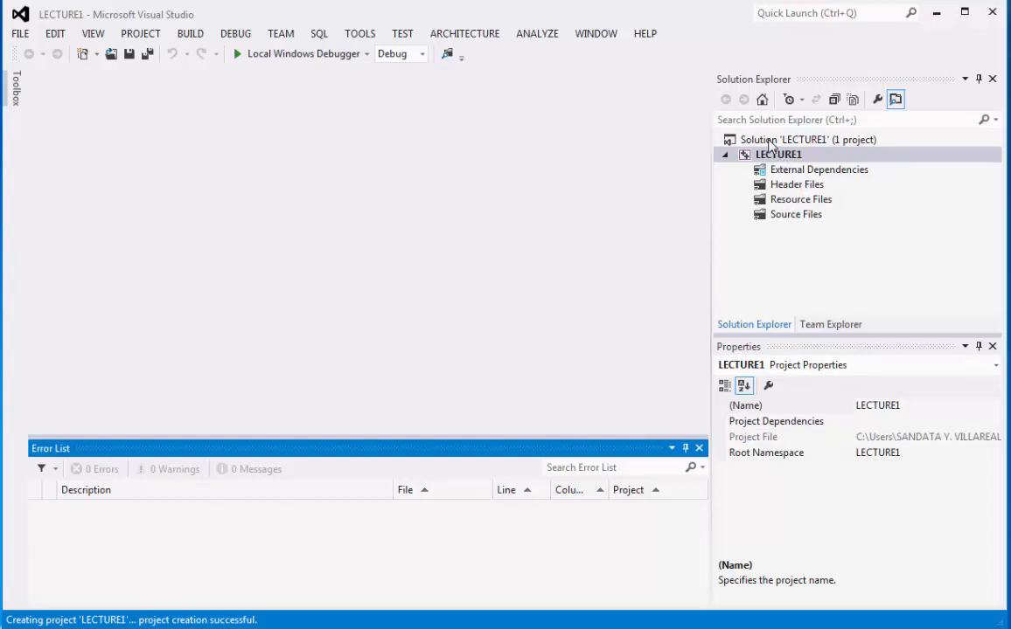
mouse_move(837, 160)
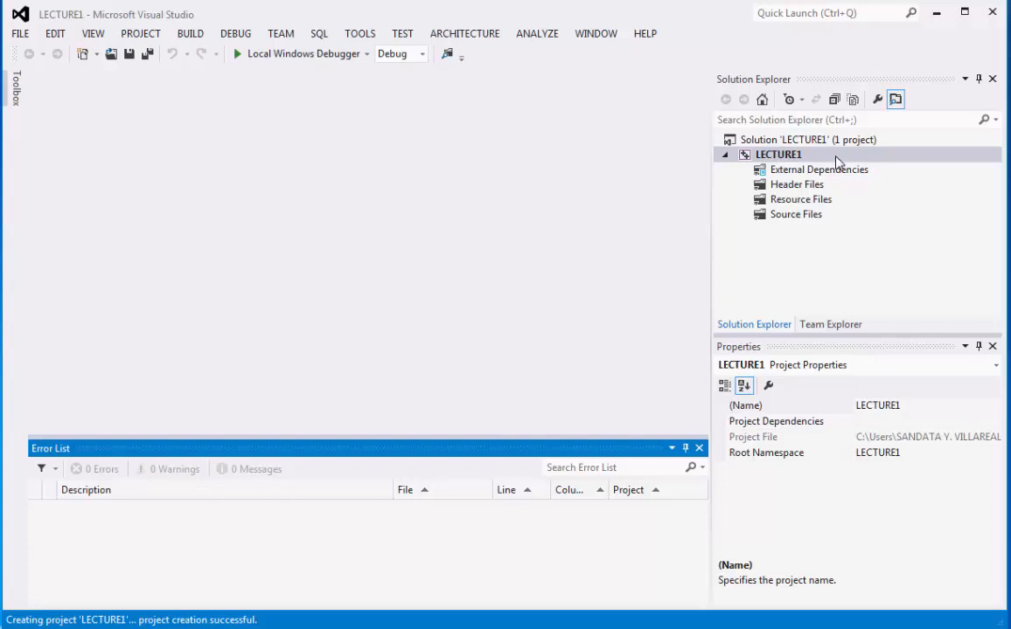
mouse_move(778, 218)
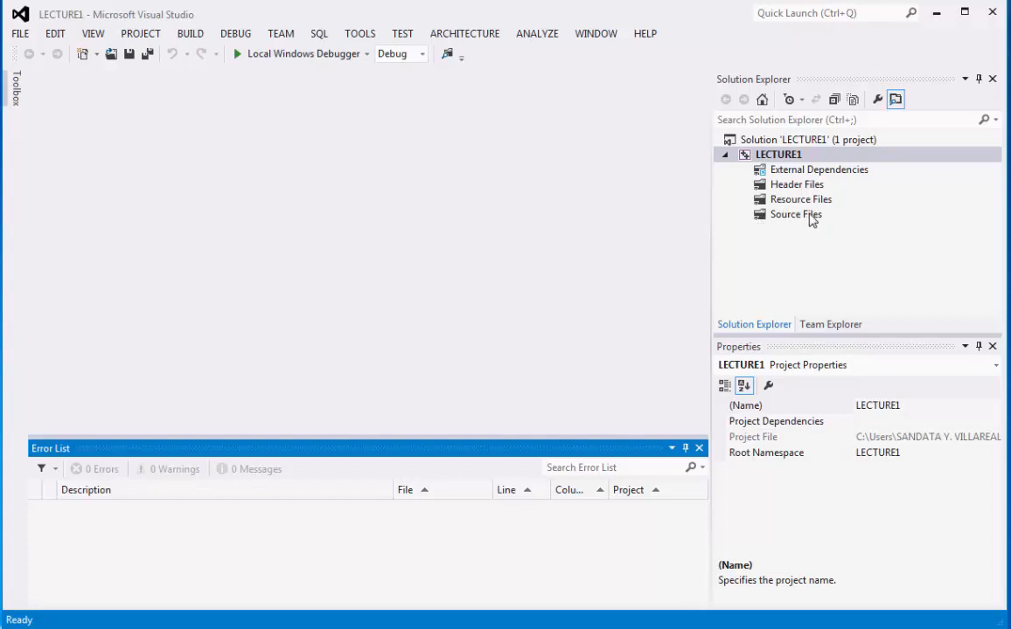
mouse_move(801, 220)
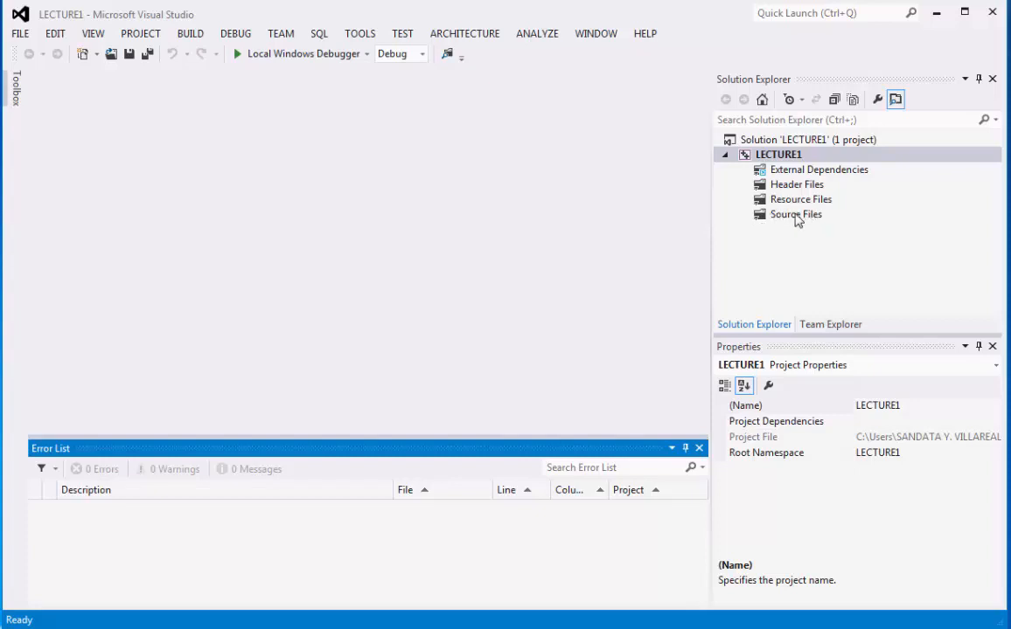
Begin adding a new item to the Source Files group of LECTURE1
click(793, 213)
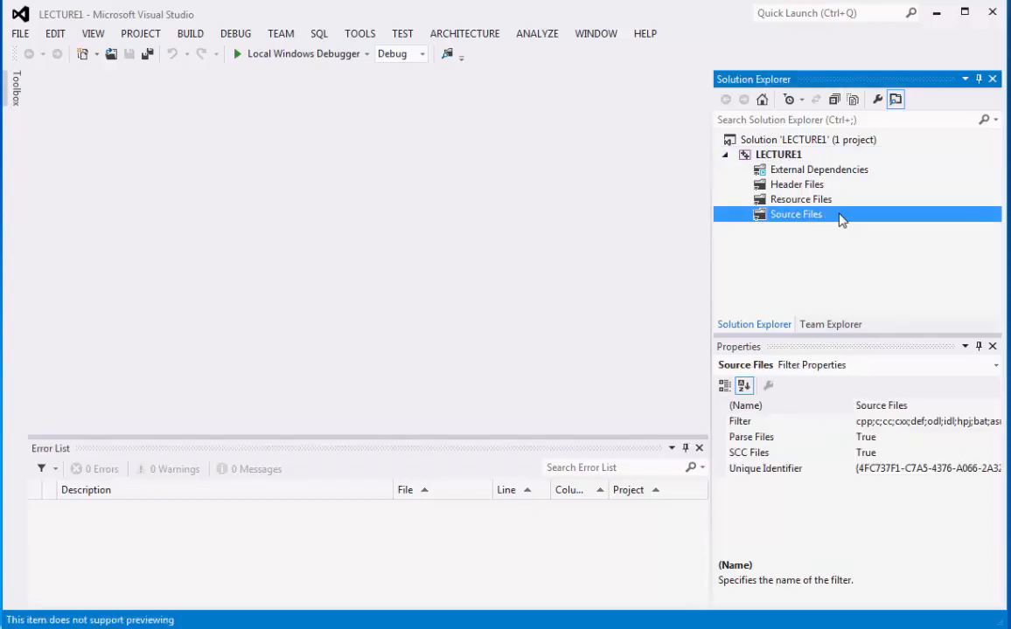
right_click(794, 213)
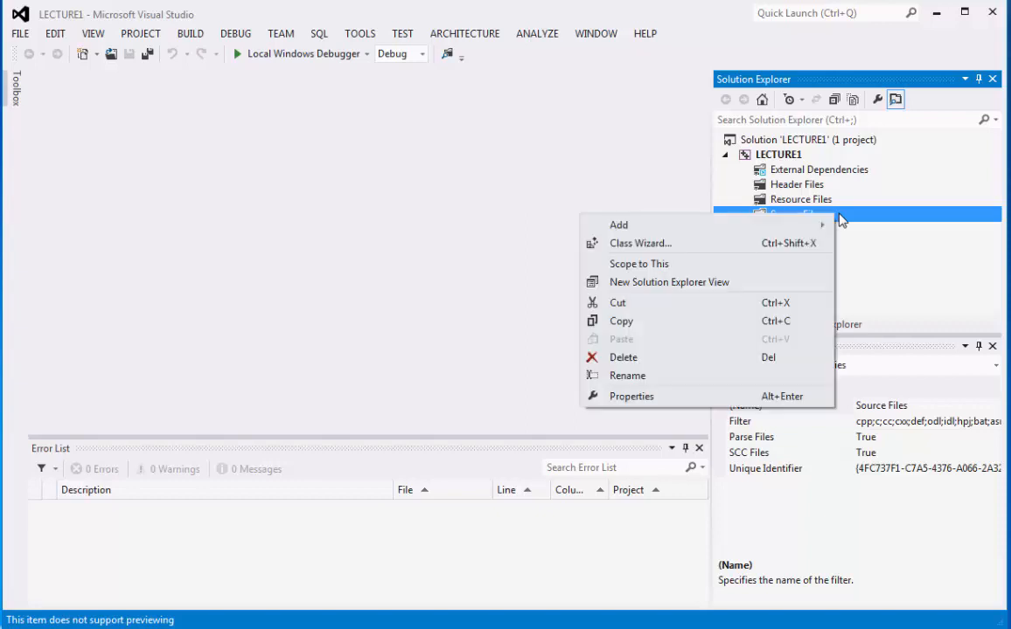
mouse_move(619, 223)
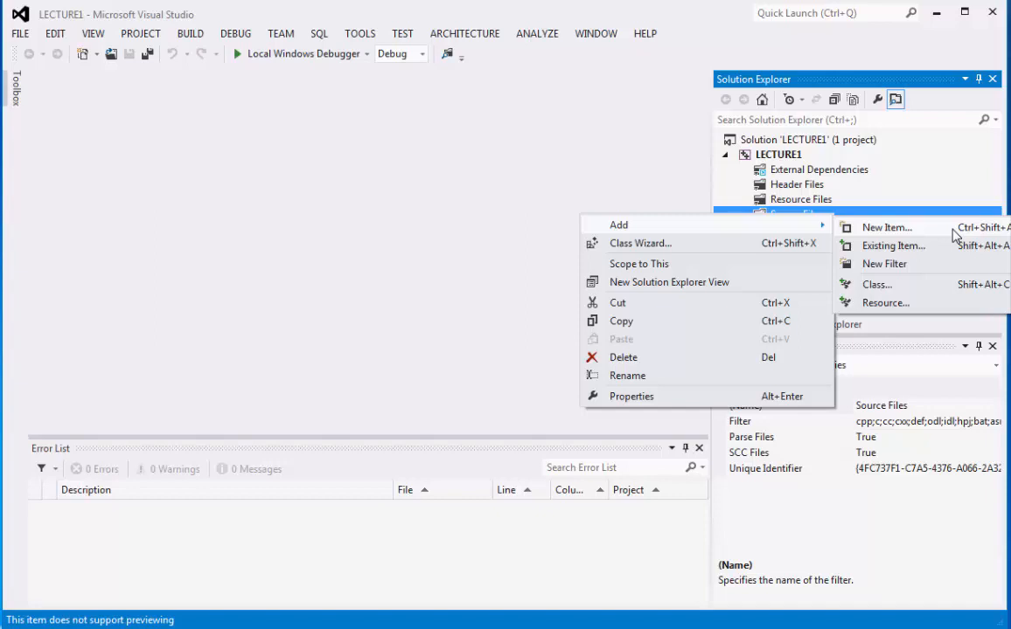
click(885, 227)
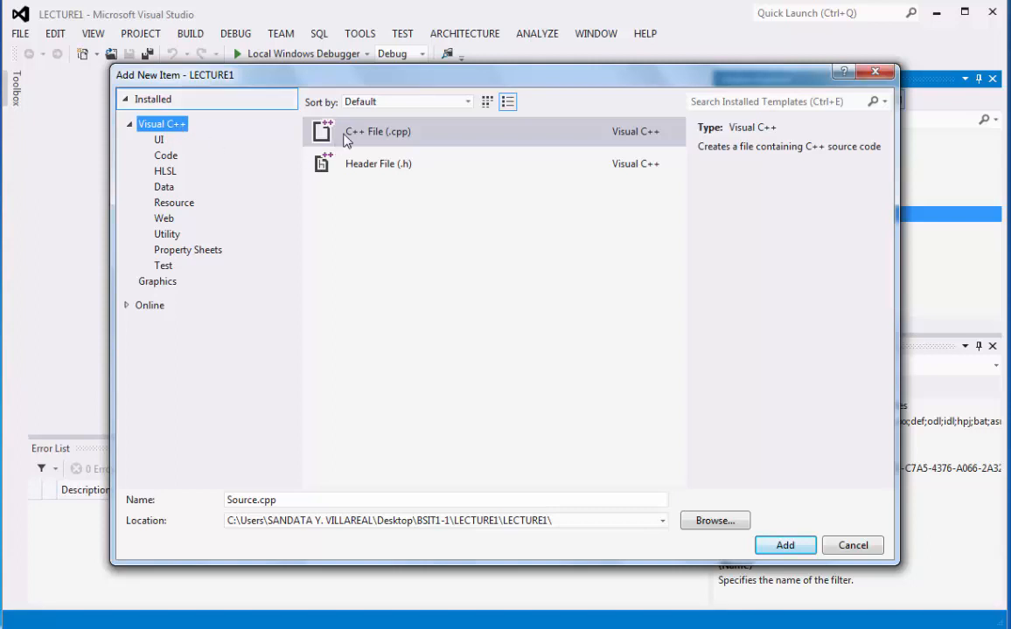
Choose C++ File (.cpp) and name it sandata_comprog2_lecture1.cpp
click(375, 131)
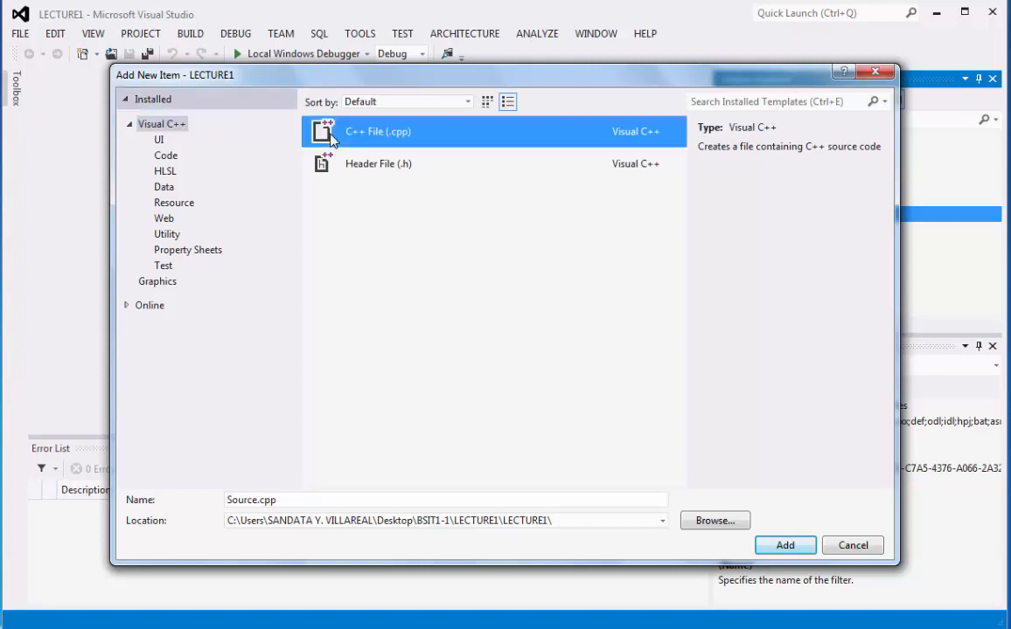
mouse_move(346, 147)
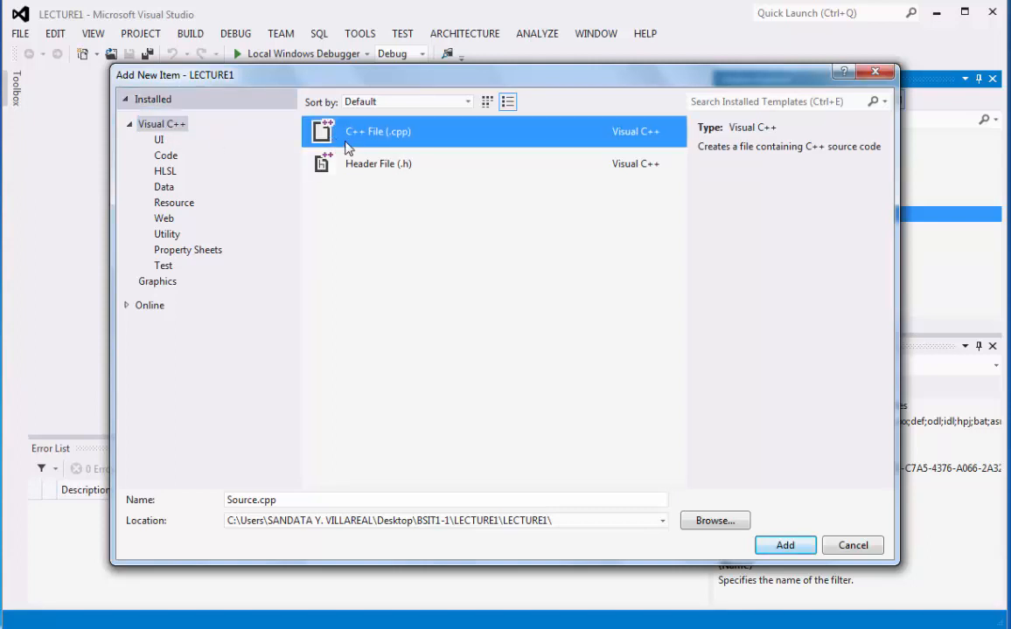
mouse_move(388, 143)
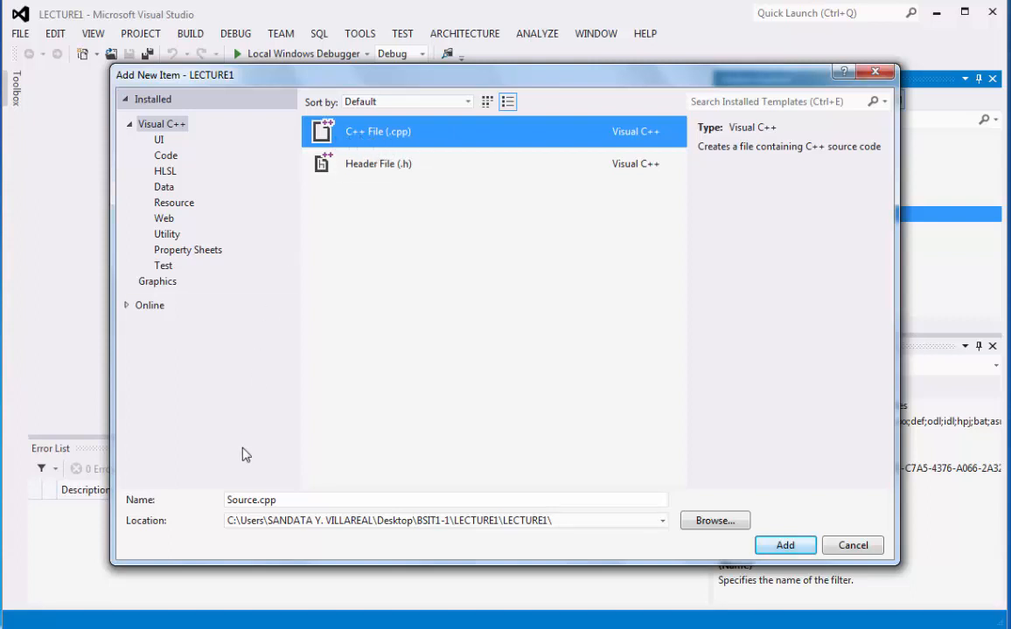
mouse_move(201, 514)
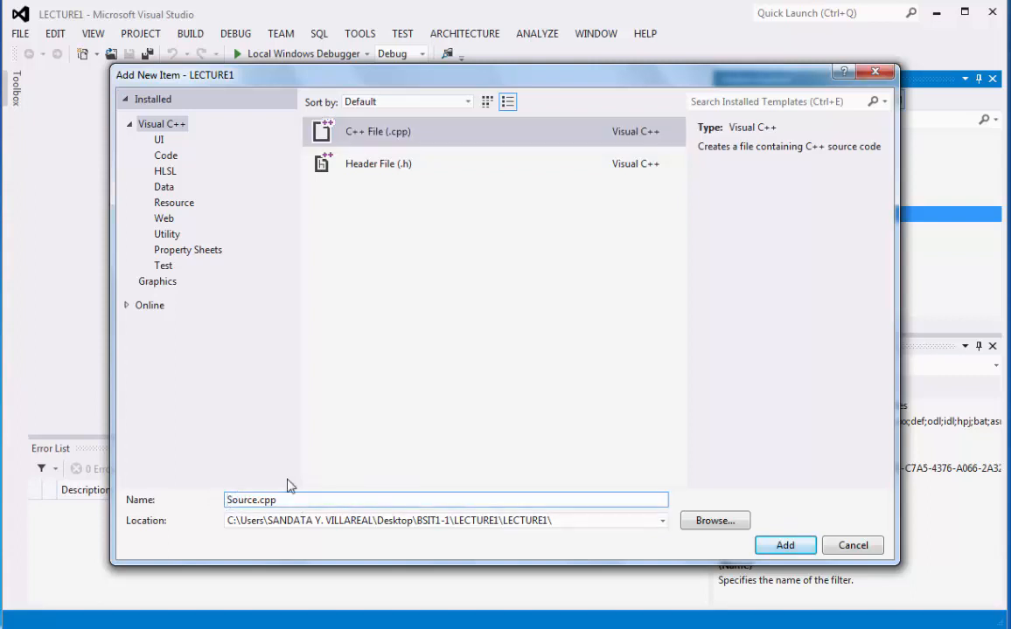
text(e.cpp)
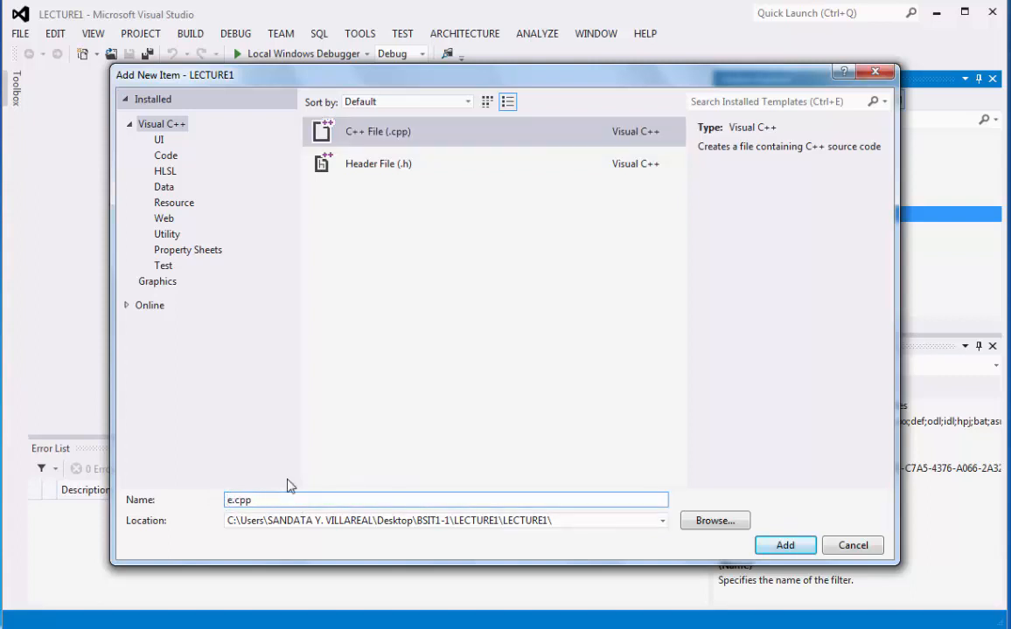
key(BackSpace)
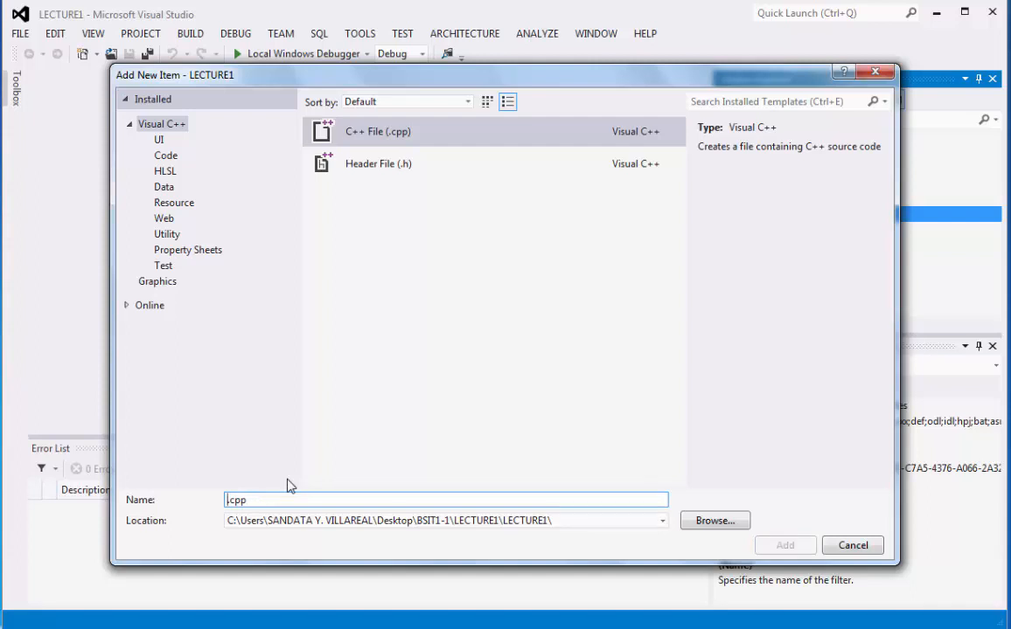
text(SA)
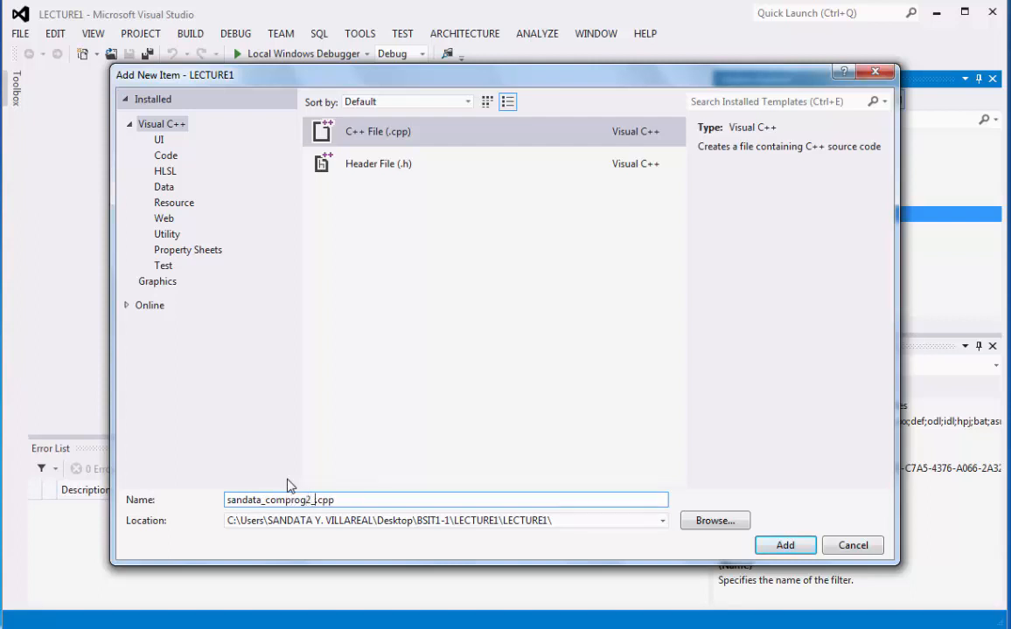
text(lecture)
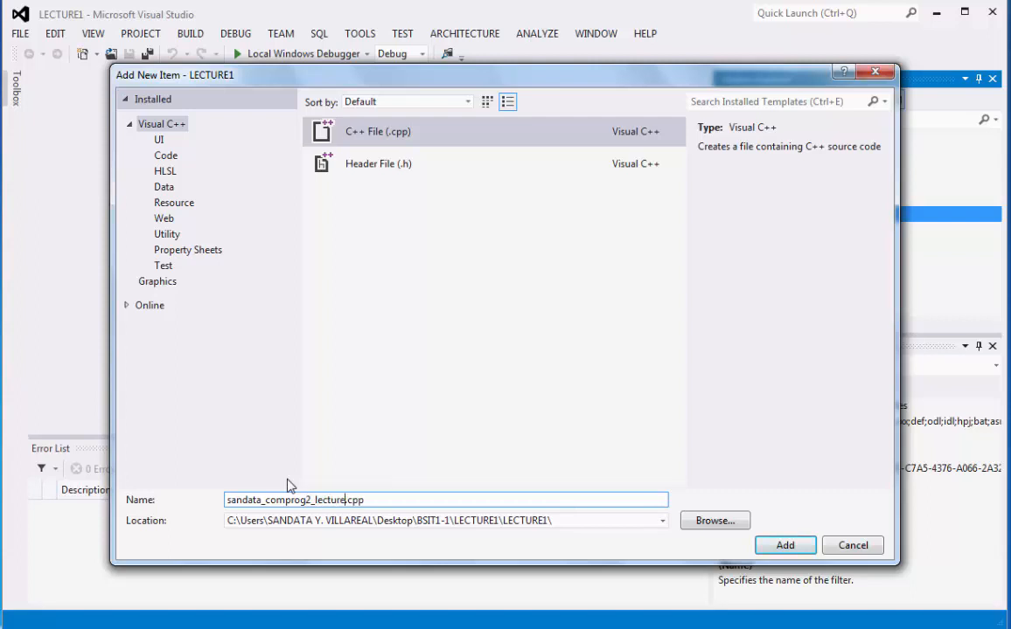
text(1)
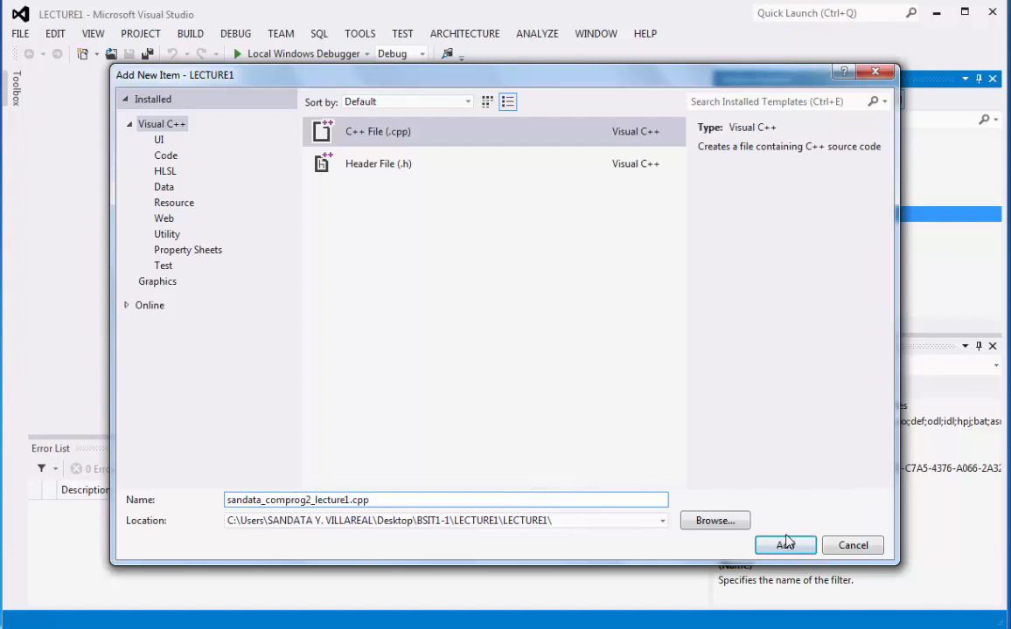
Add sandata_comprog2_lecture1.cpp to the project and select it under Source Files
click(784, 546)
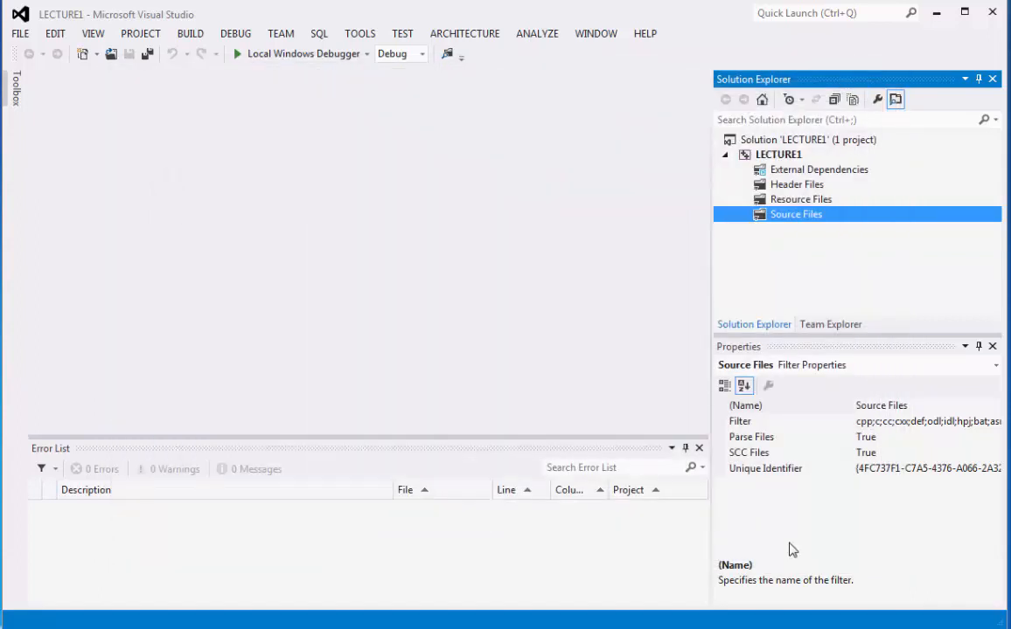
mouse_move(790, 240)
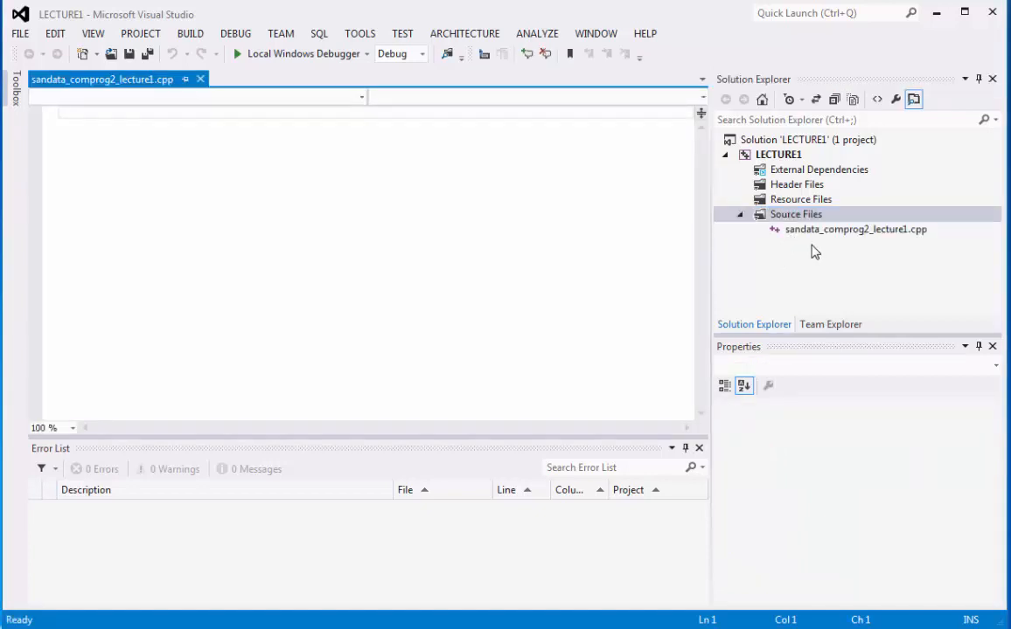
click(855, 229)
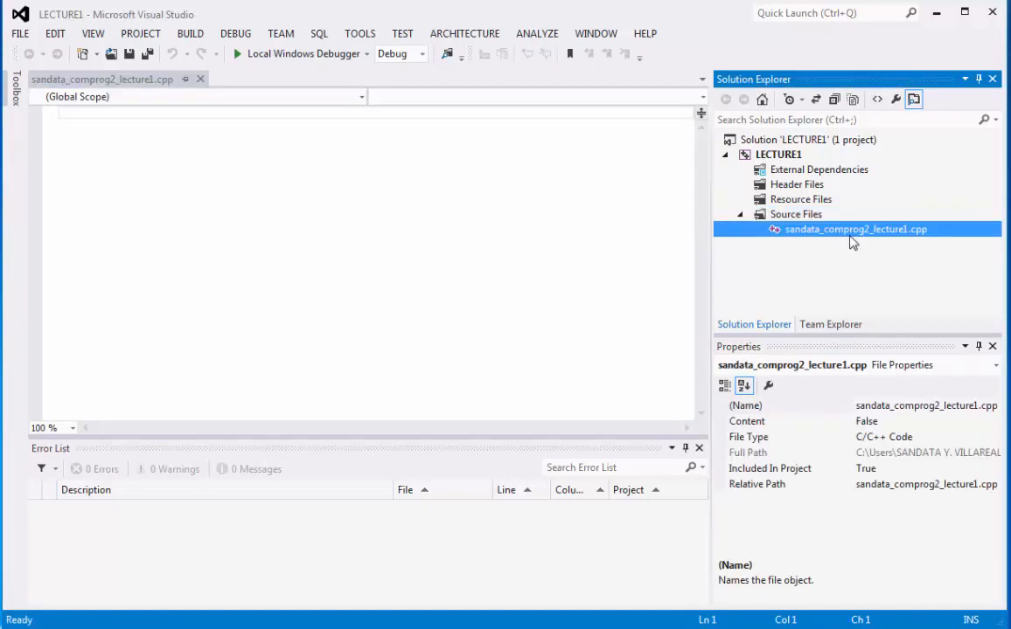
mouse_move(867, 238)
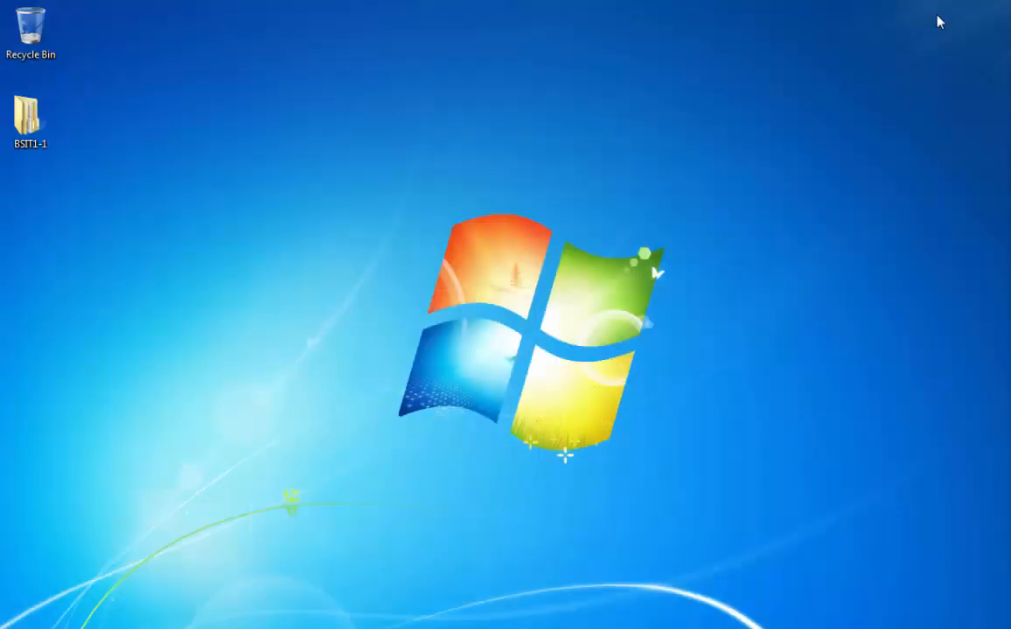
Navigate from the desktop into BSIT1-1 and its LECTURE1 folder, checking the solution file
click(31, 114)
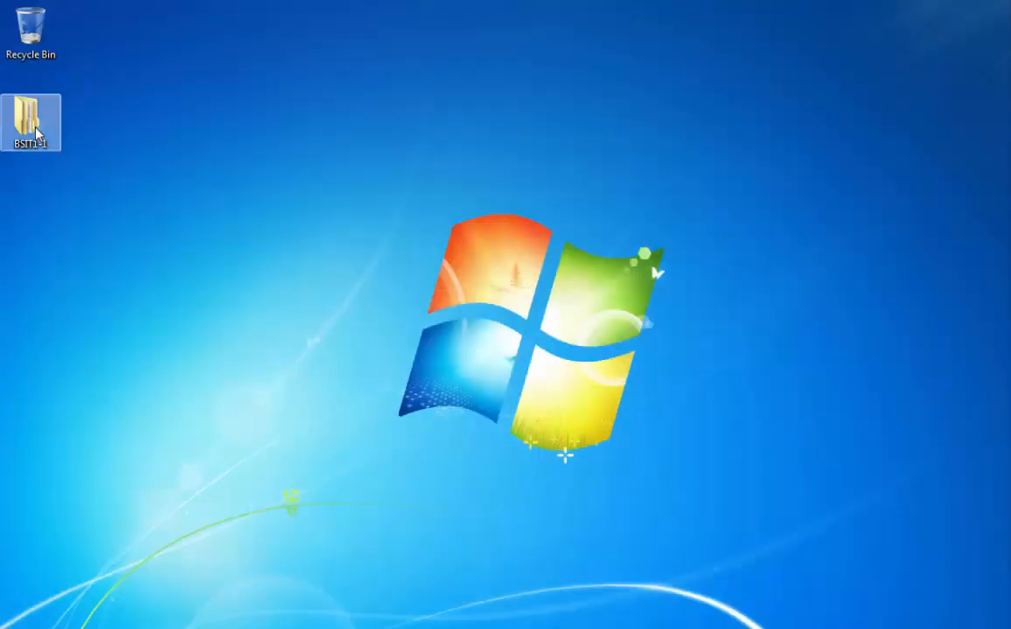
mouse_move(32, 119)
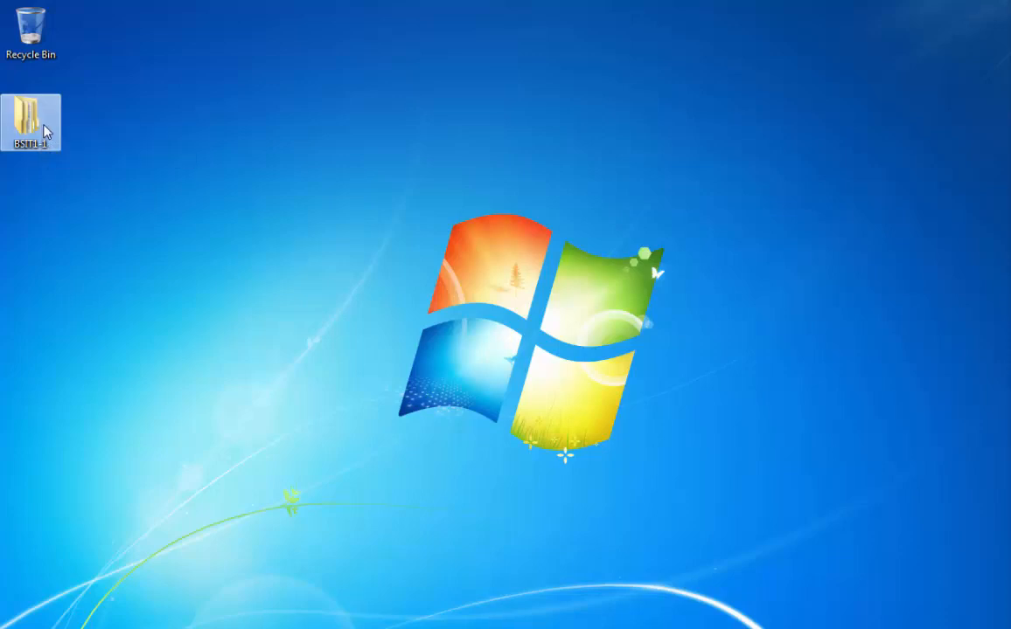
mouse_move(63, 152)
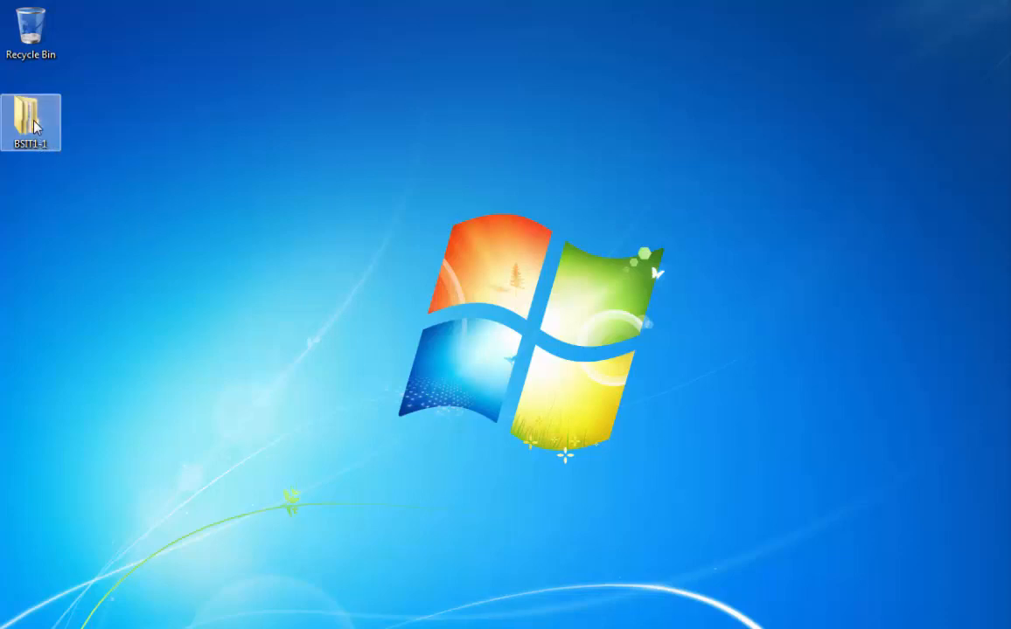
double_click(32, 122)
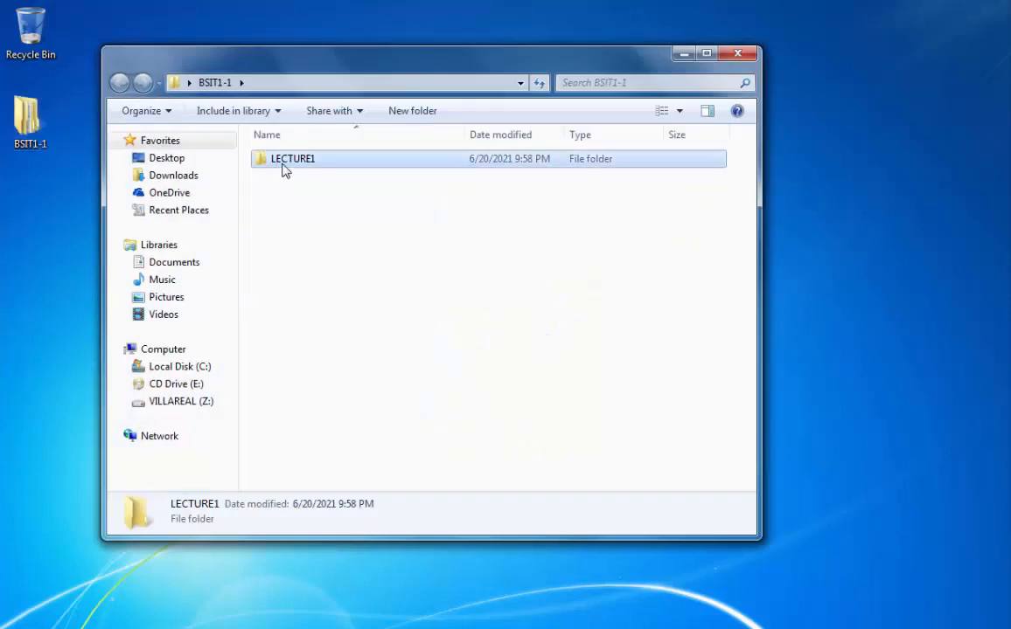
double_click(294, 158)
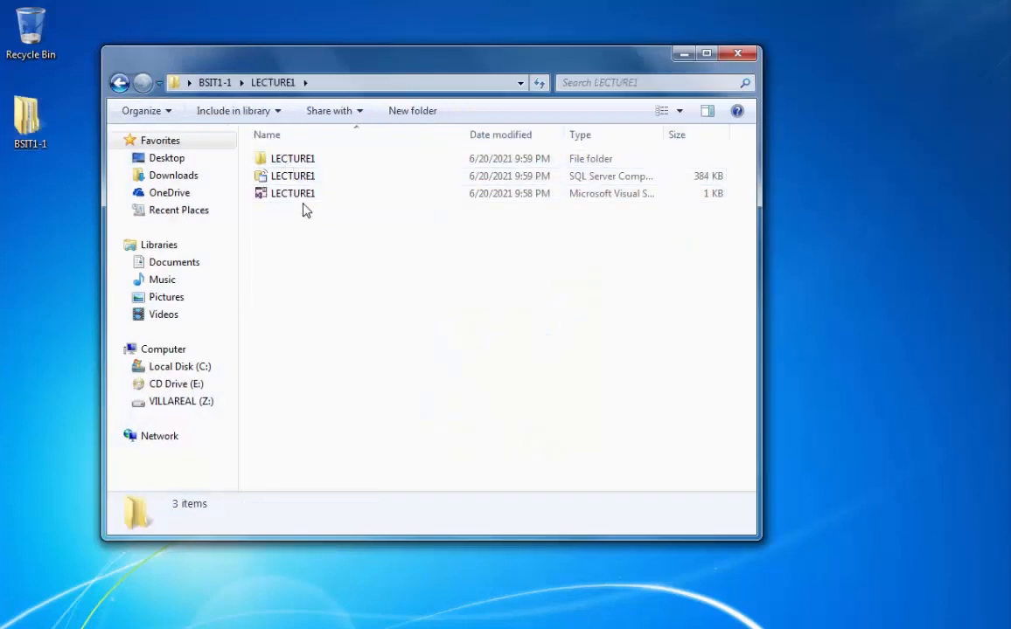
click(294, 192)
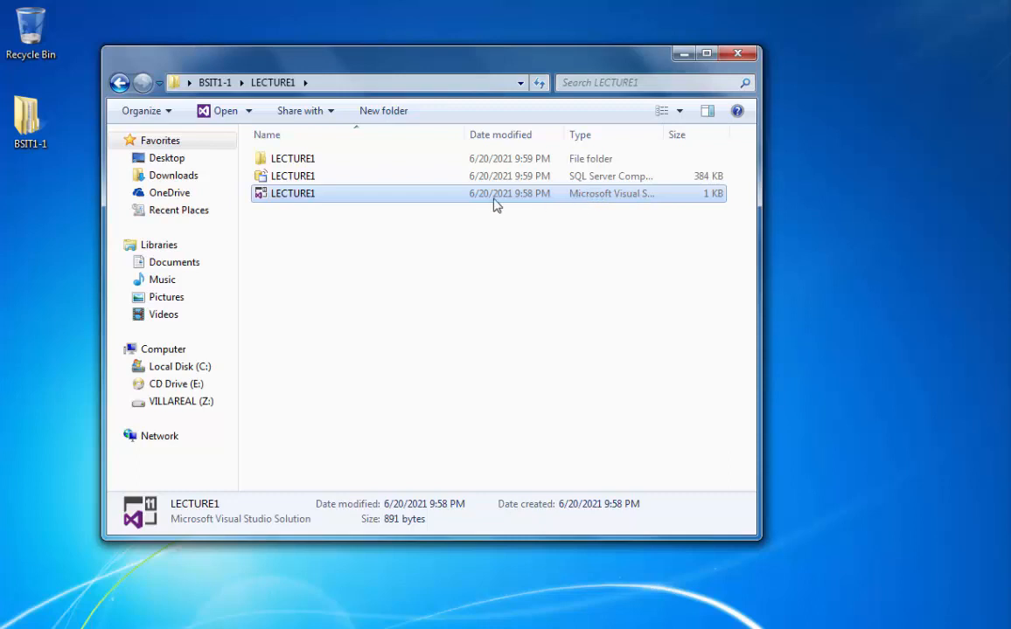
mouse_move(271, 192)
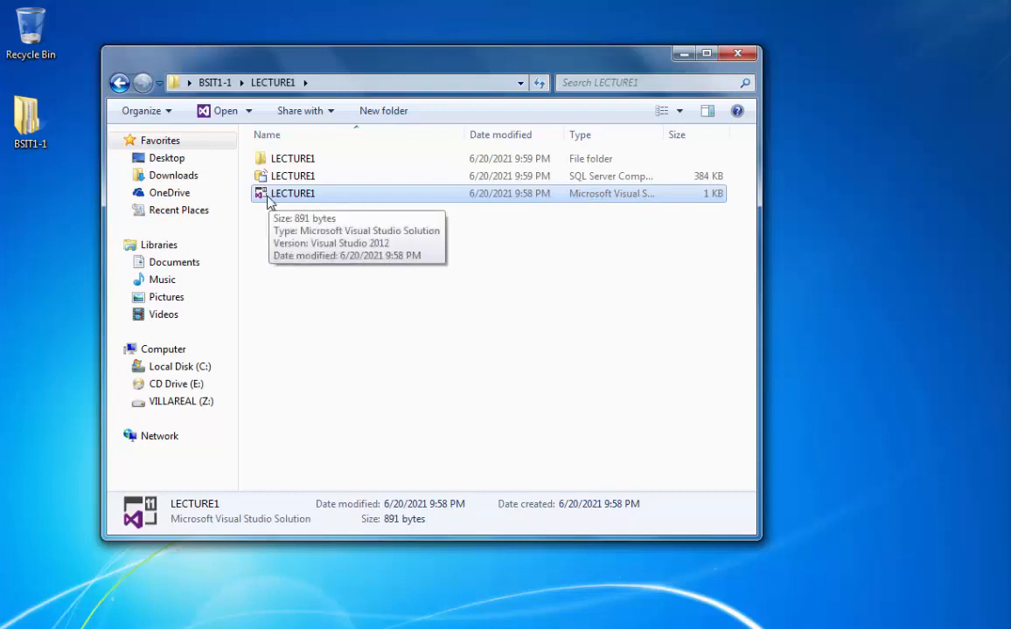
mouse_move(305, 241)
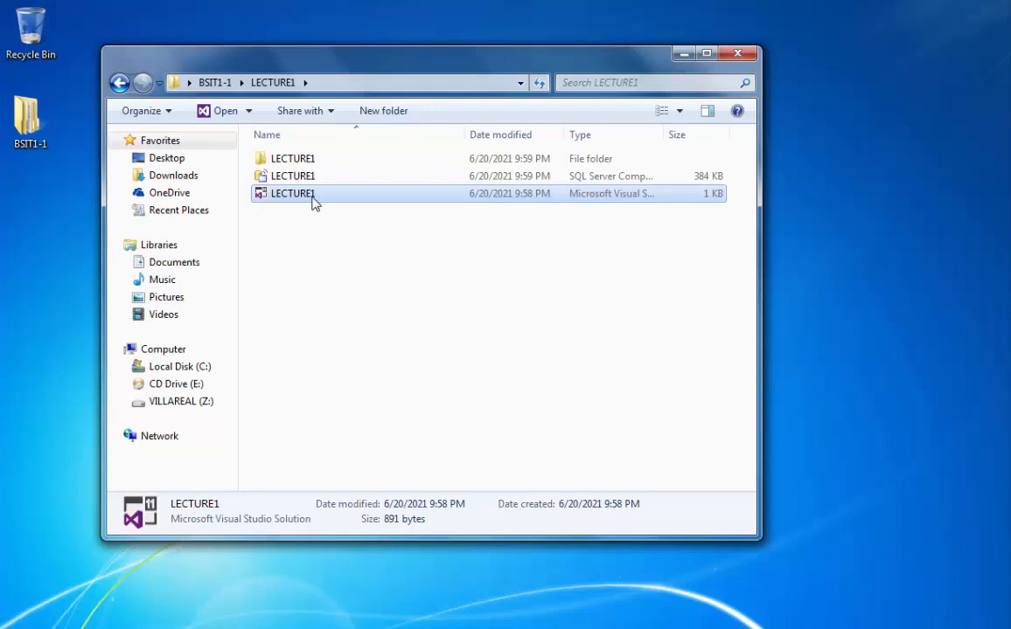
mouse_move(297, 195)
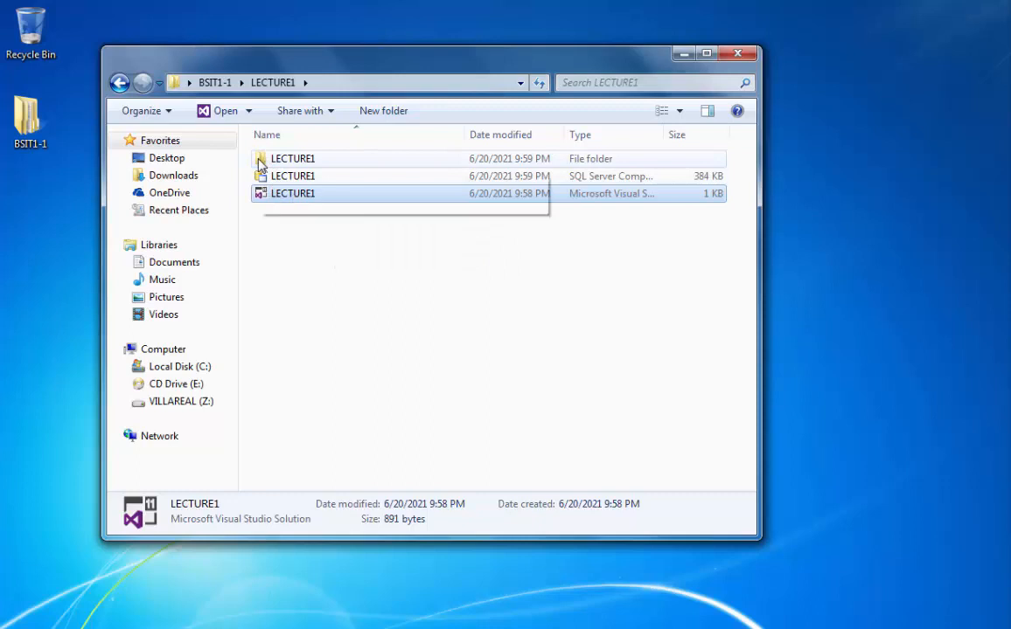
mouse_move(306, 161)
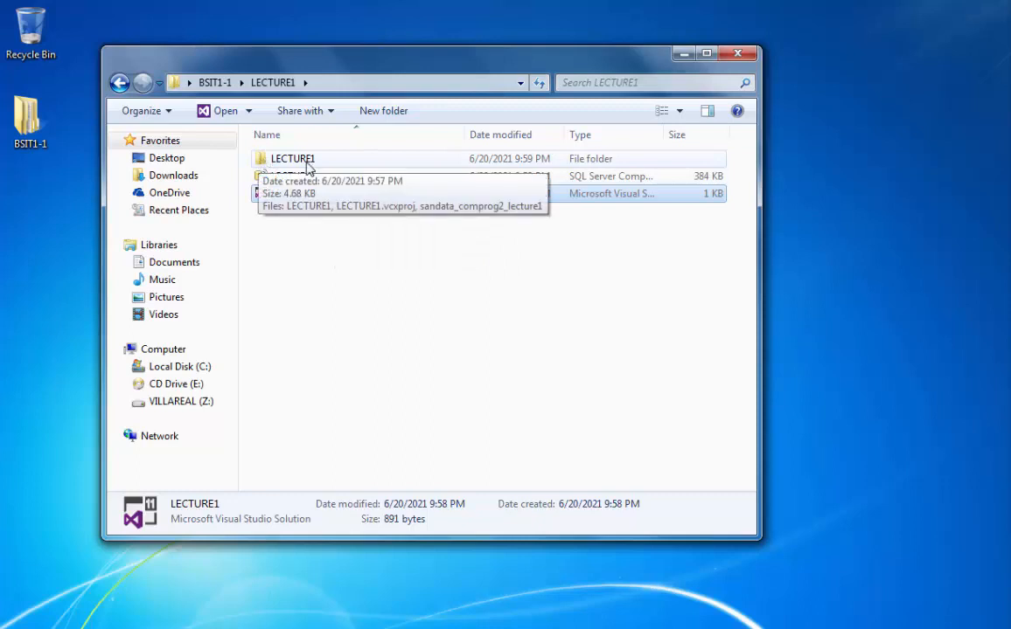
Enter the inner LECTURE1 project folder and select sandata_comprog2_lecture1 to confirm it is a C++ source file
double_click(294, 157)
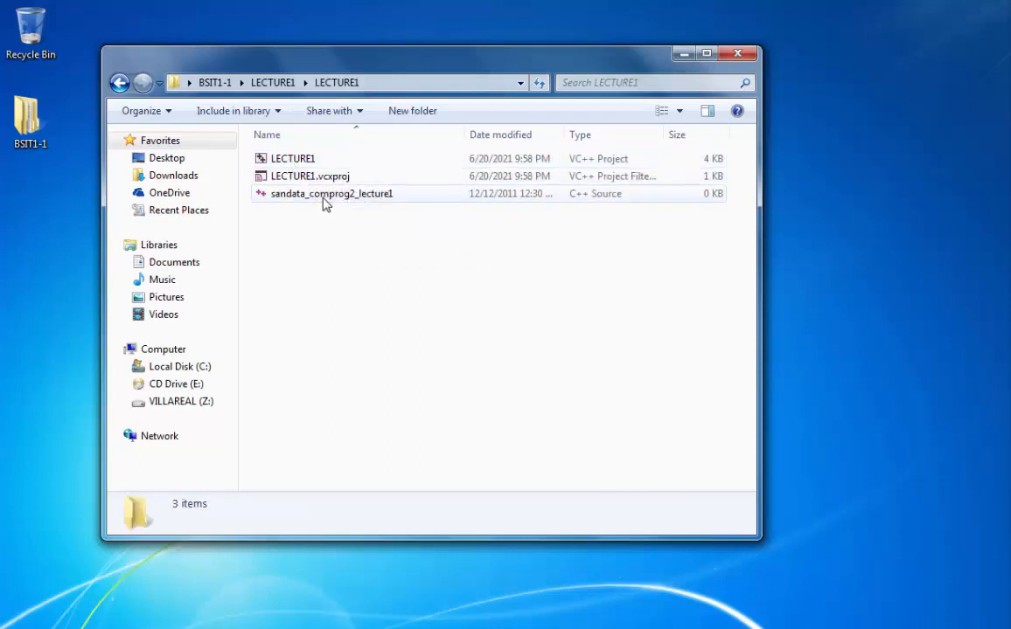
click(332, 192)
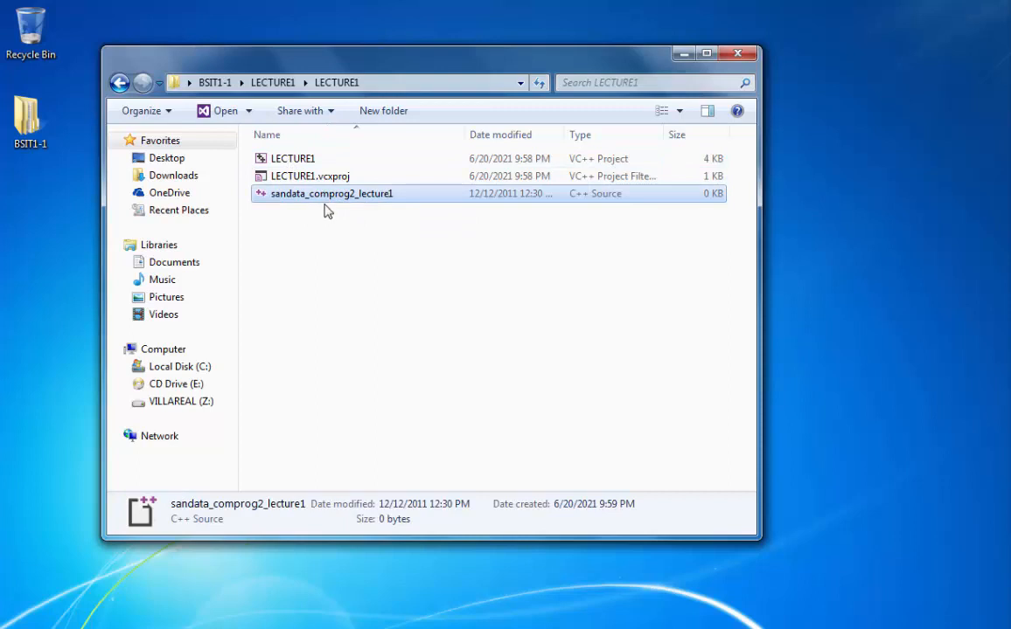
mouse_move(388, 214)
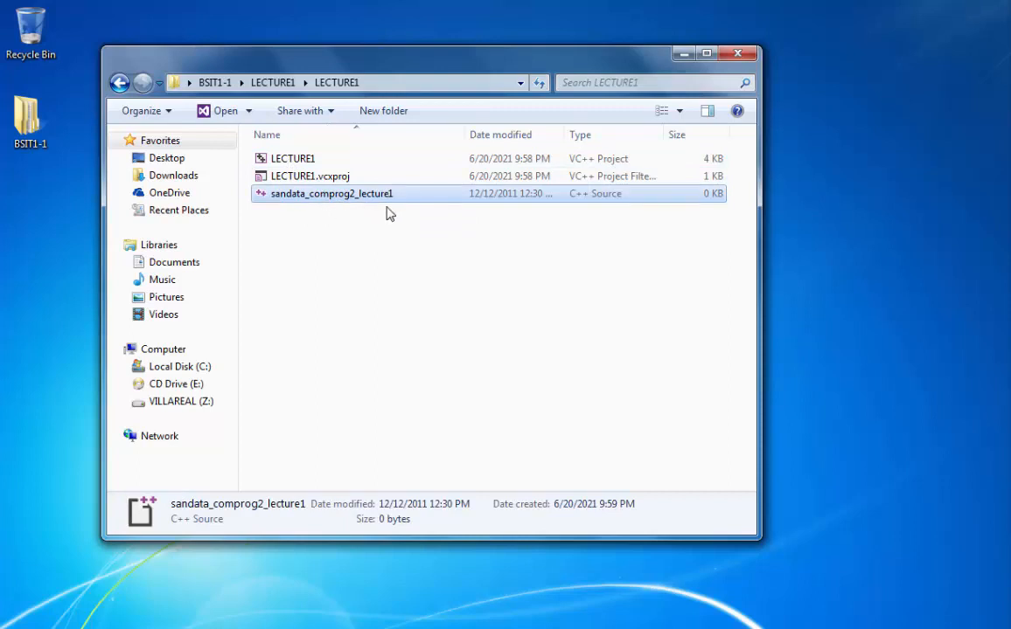
mouse_move(435, 208)
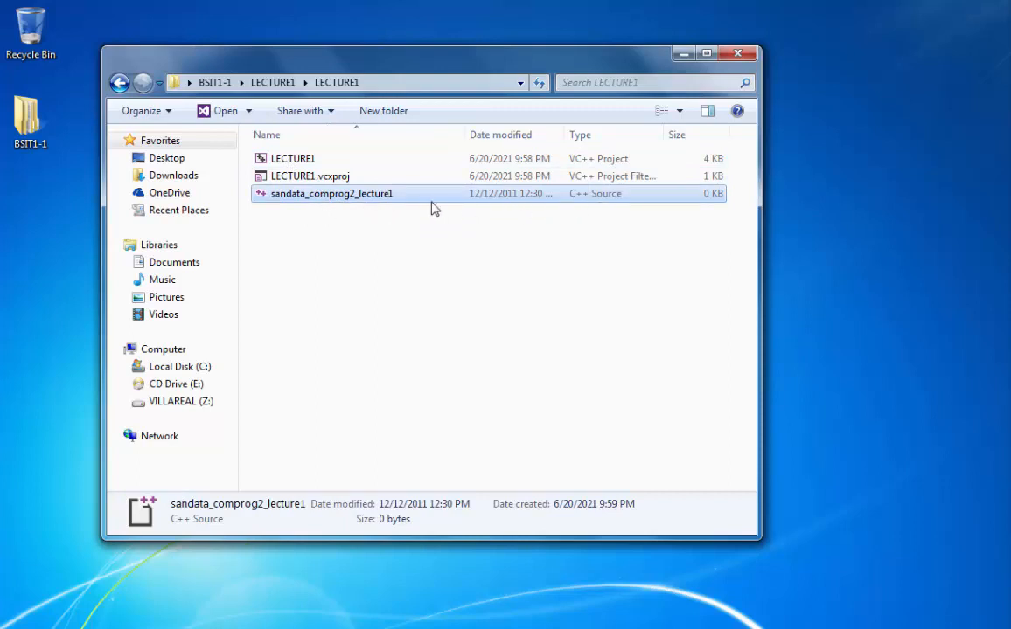
mouse_move(346, 199)
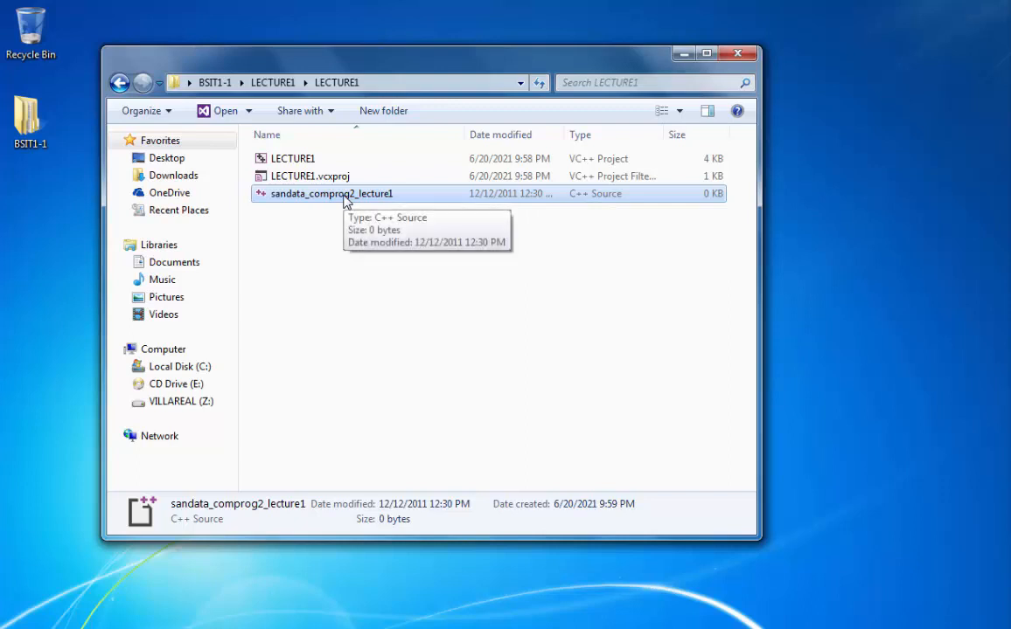
mouse_move(483, 371)
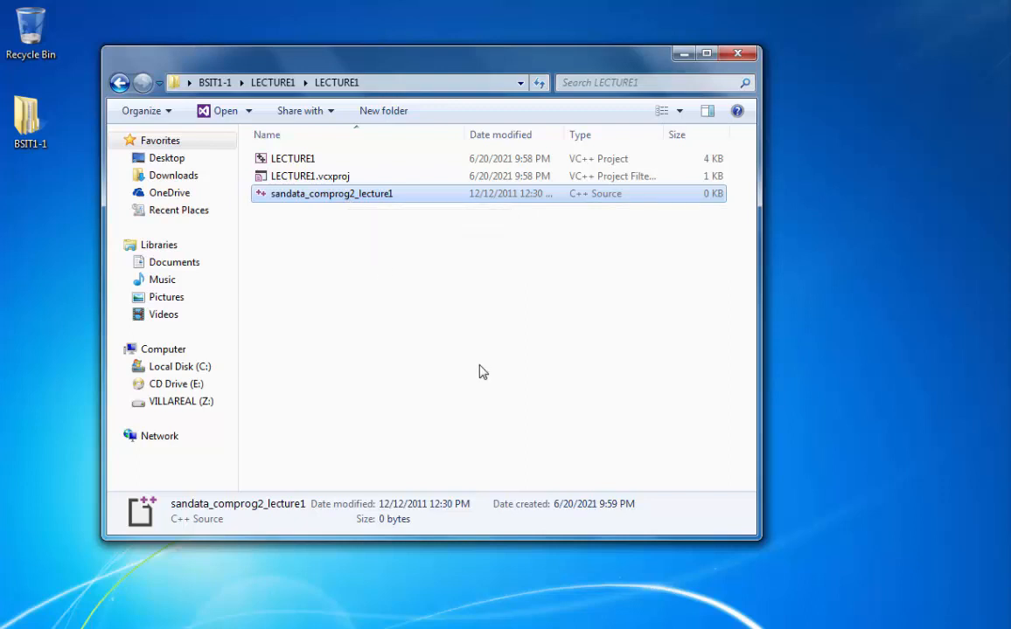